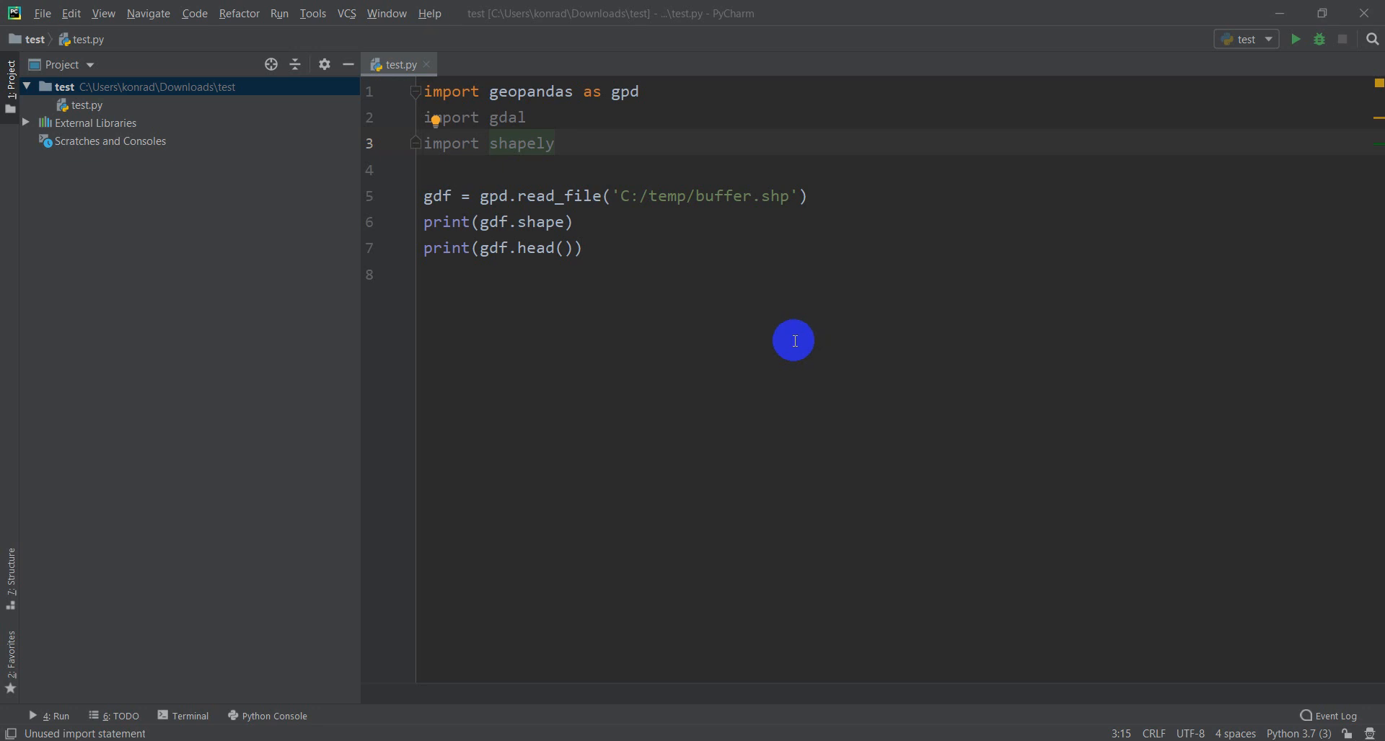
{"action": "mouse_move", "coordinate": [566, 136]}
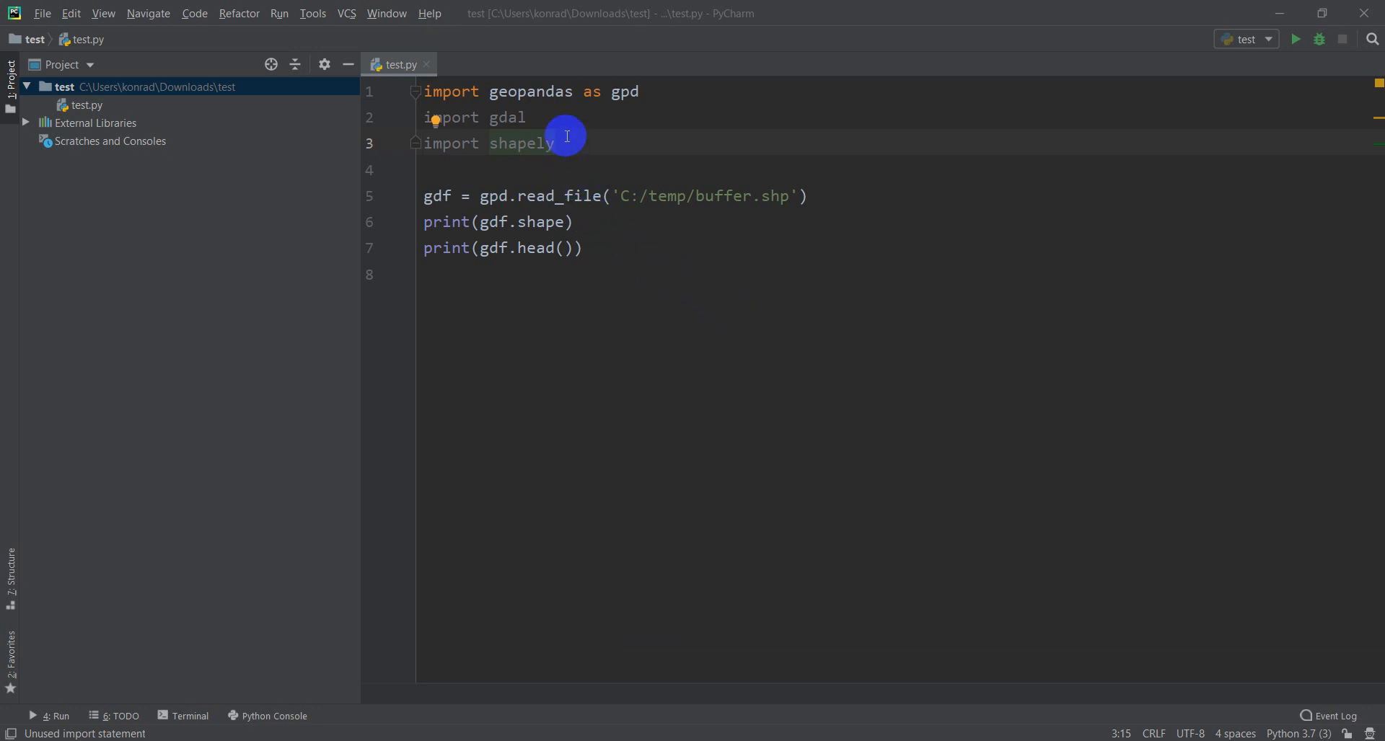
{"action": "mouse_move", "coordinate": [496, 91]}
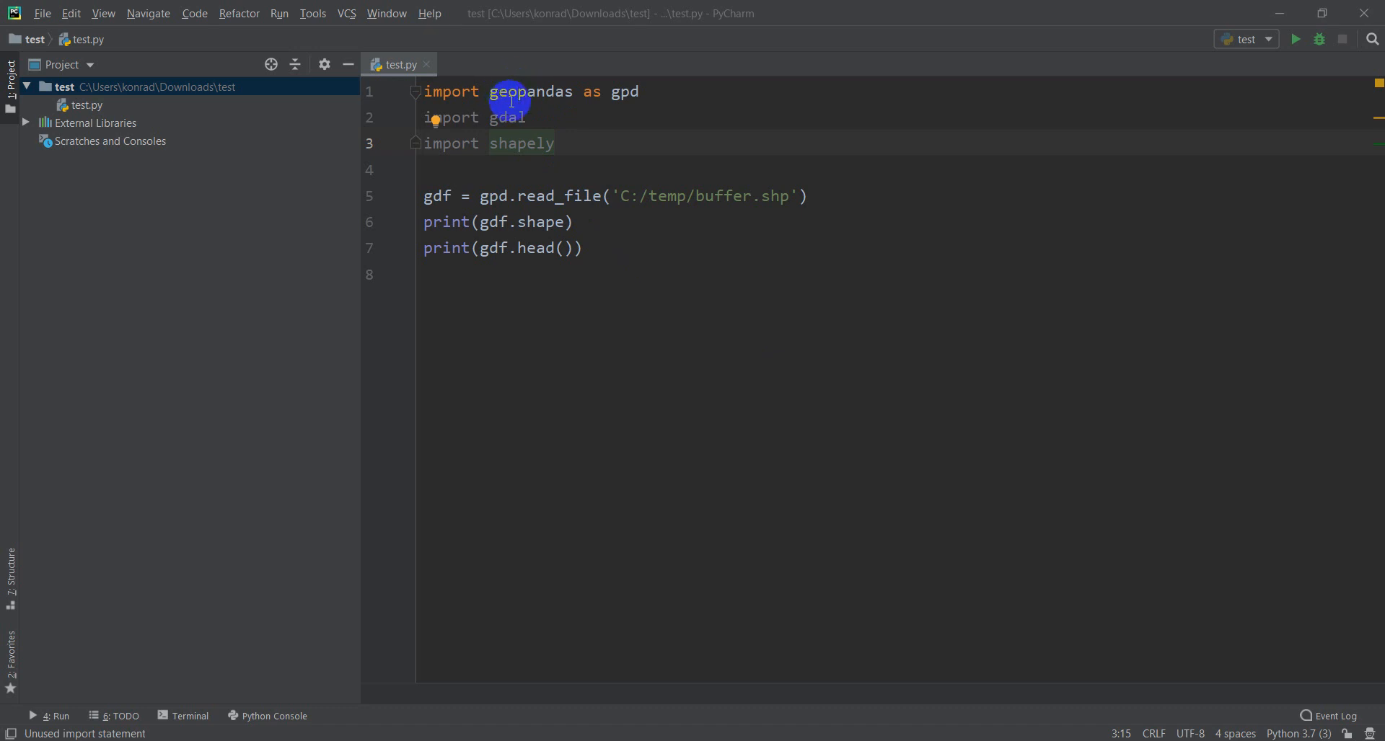
Review the read_file code in test.py before opening the Start menu
{"action": "double_click", "coordinate": [438, 196]}
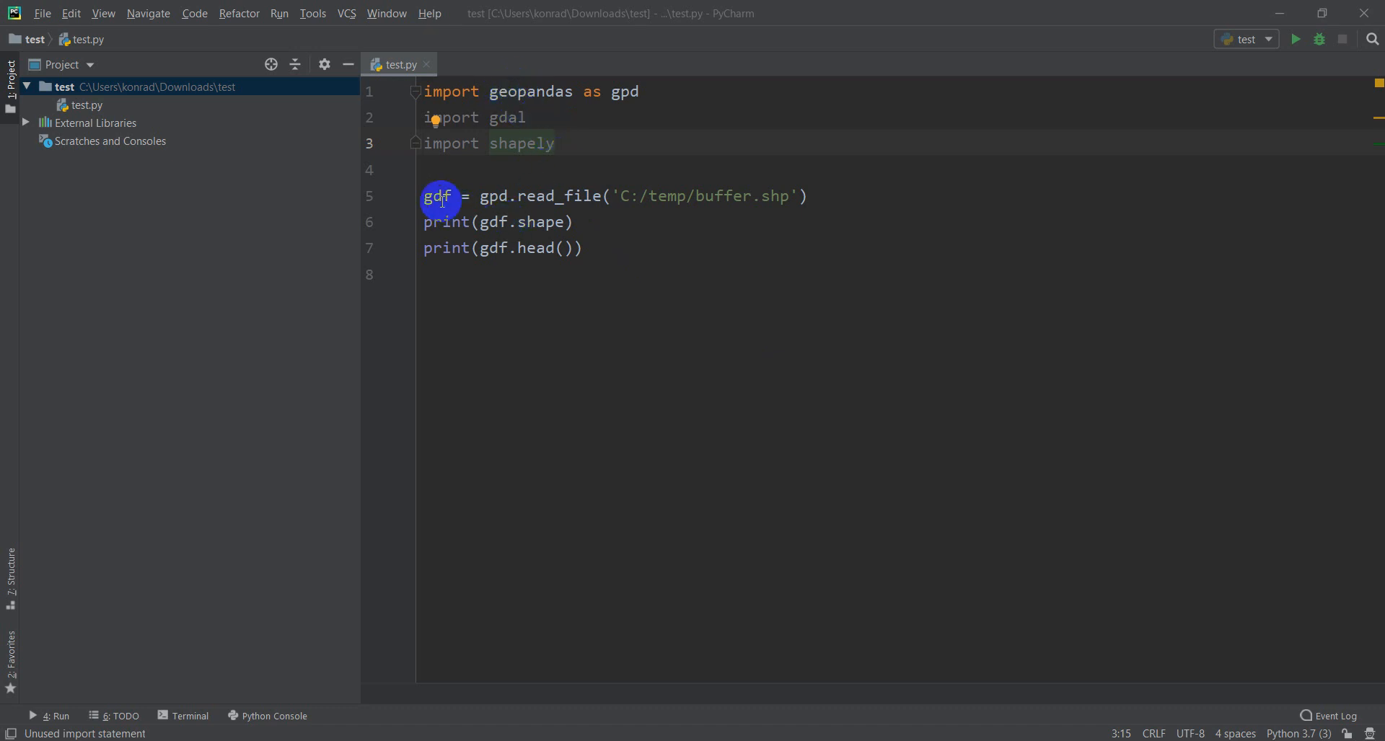
{"action": "double_click", "coordinate": [438, 196]}
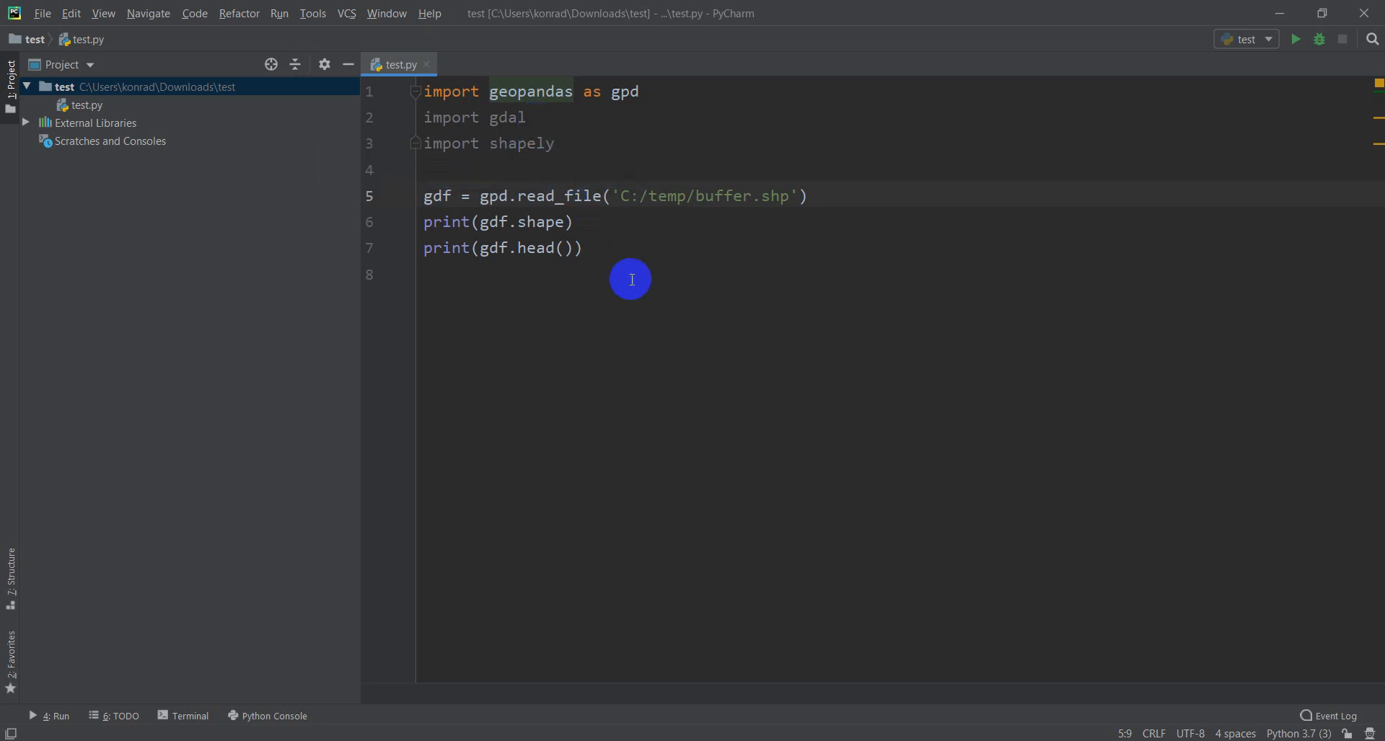
{"action": "mouse_move", "coordinate": [657, 341]}
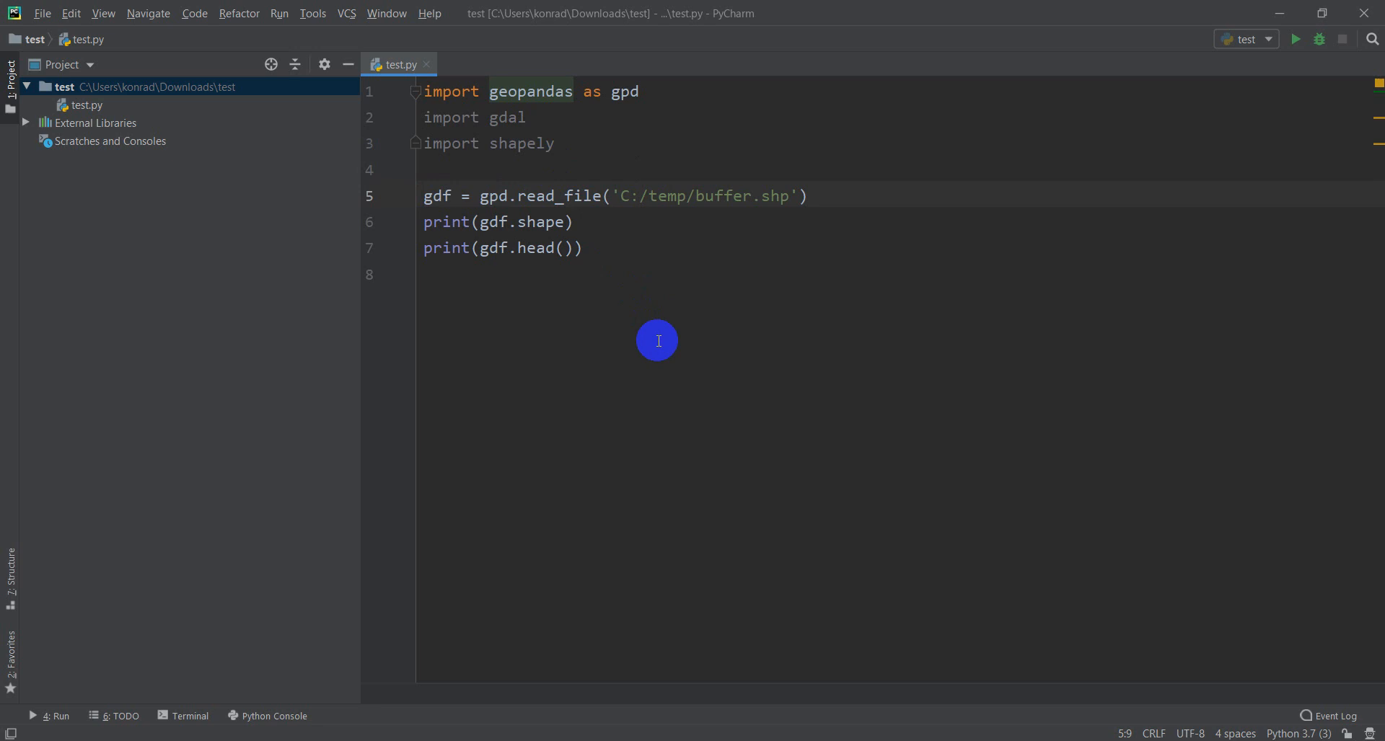
{"action": "mouse_move", "coordinate": [56, 716]}
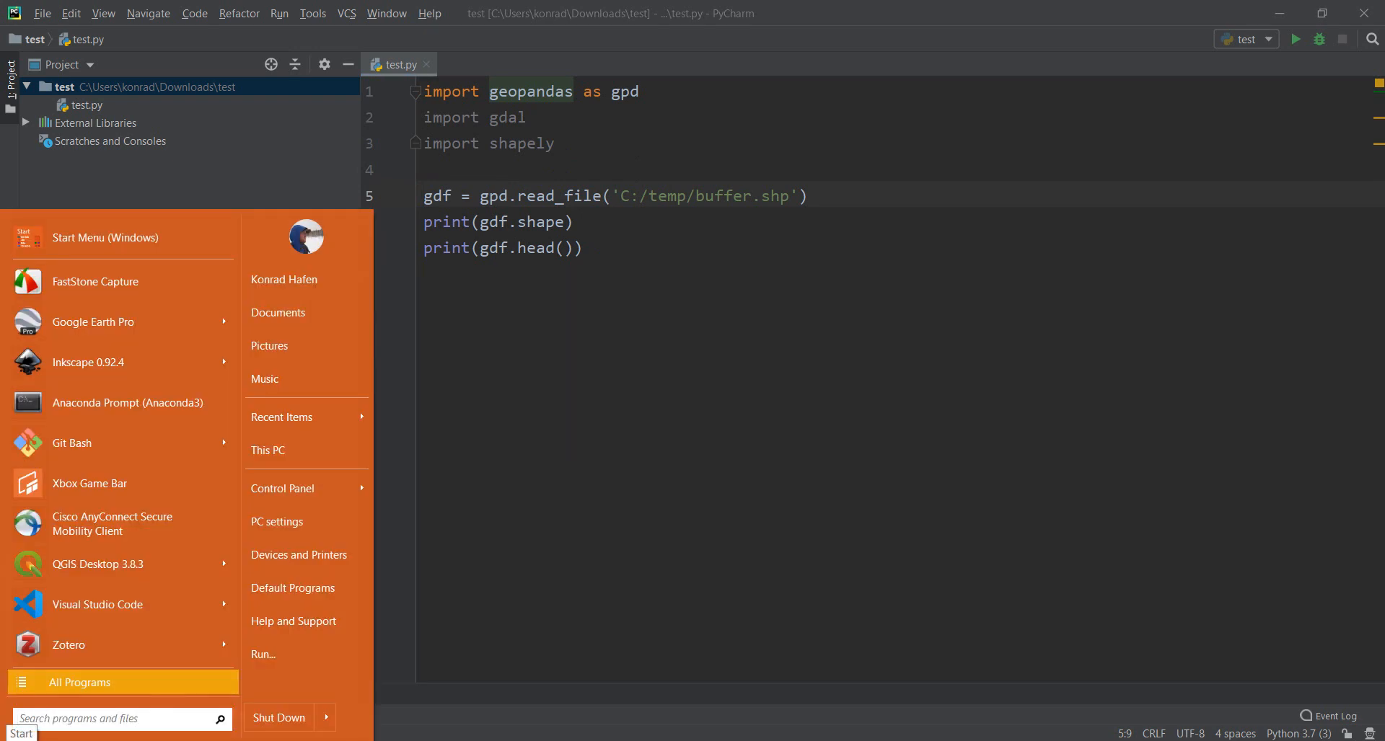
Launch Anaconda Prompt and run 'conda install descartes'
{"action": "type", "text": "ana"}
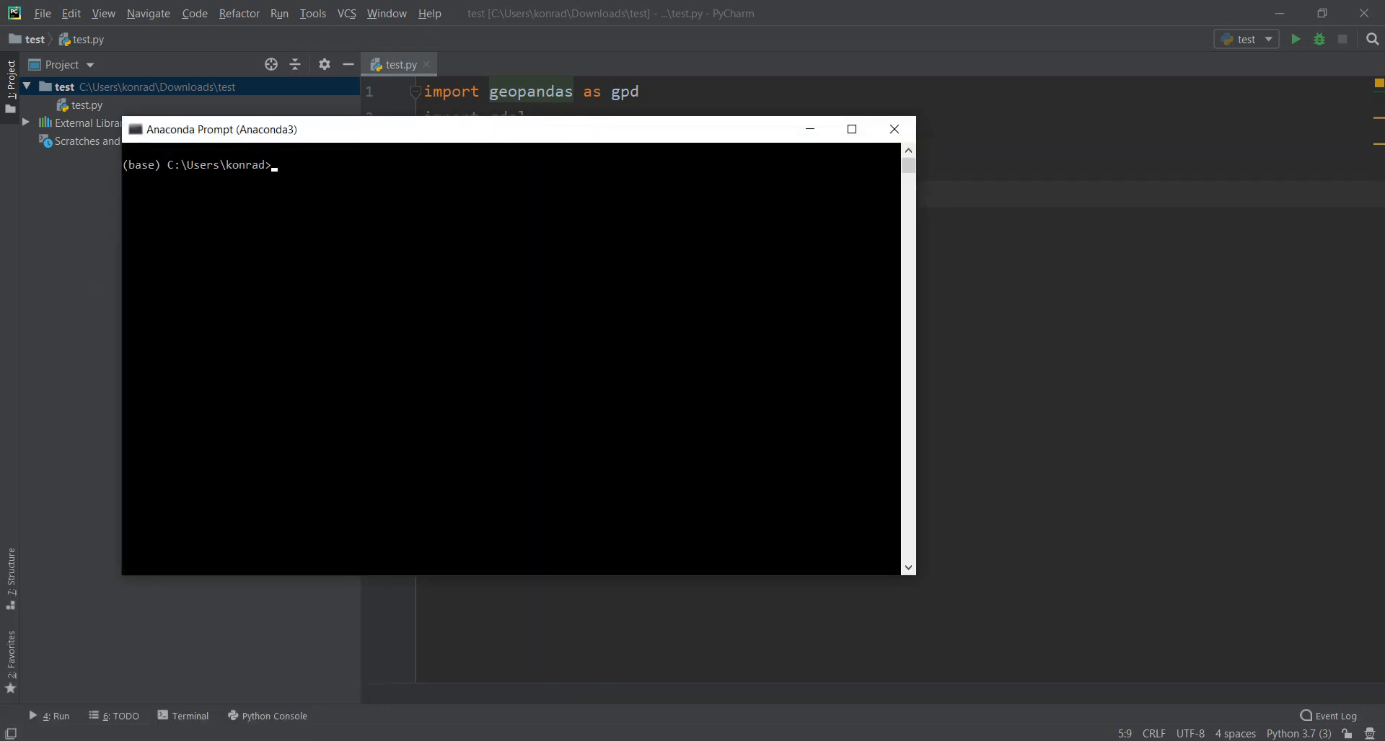
{"action": "type", "text": "conda install"}
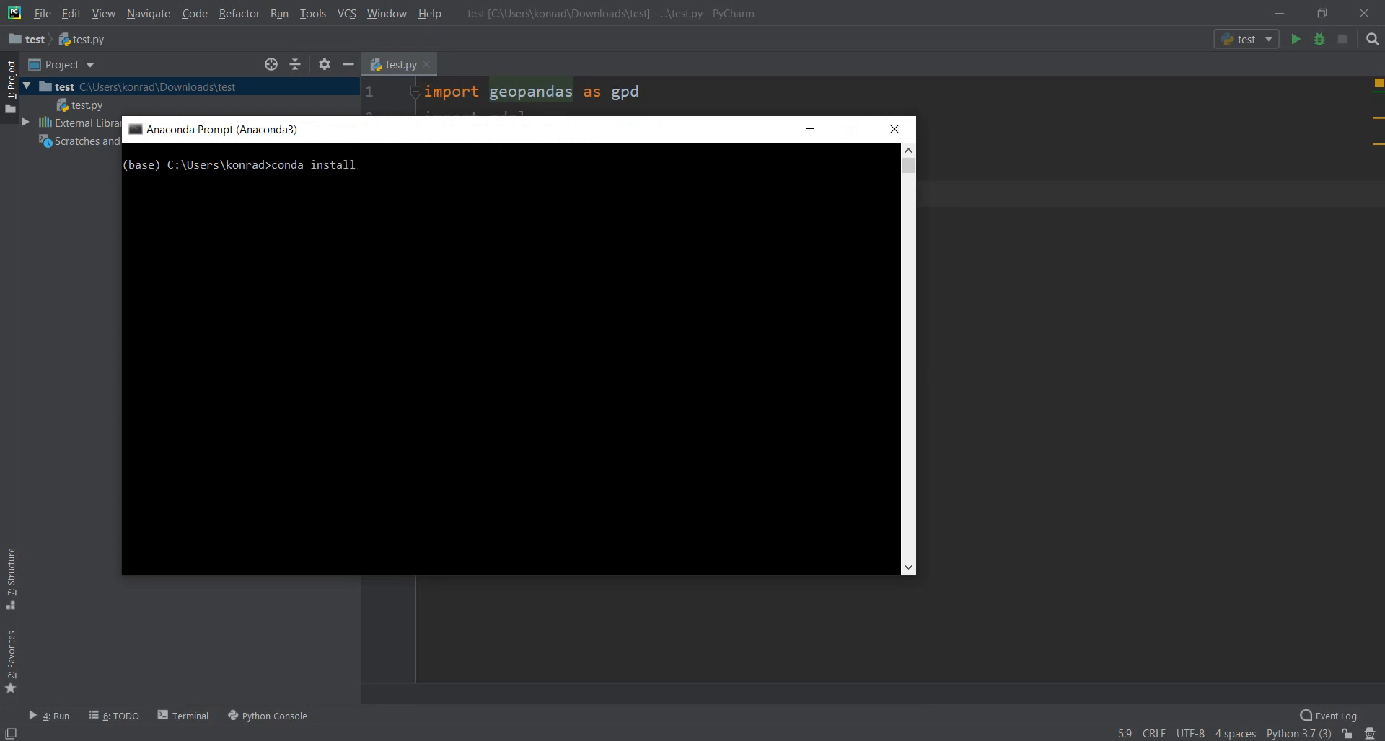
{"action": "type", "text": "des"}
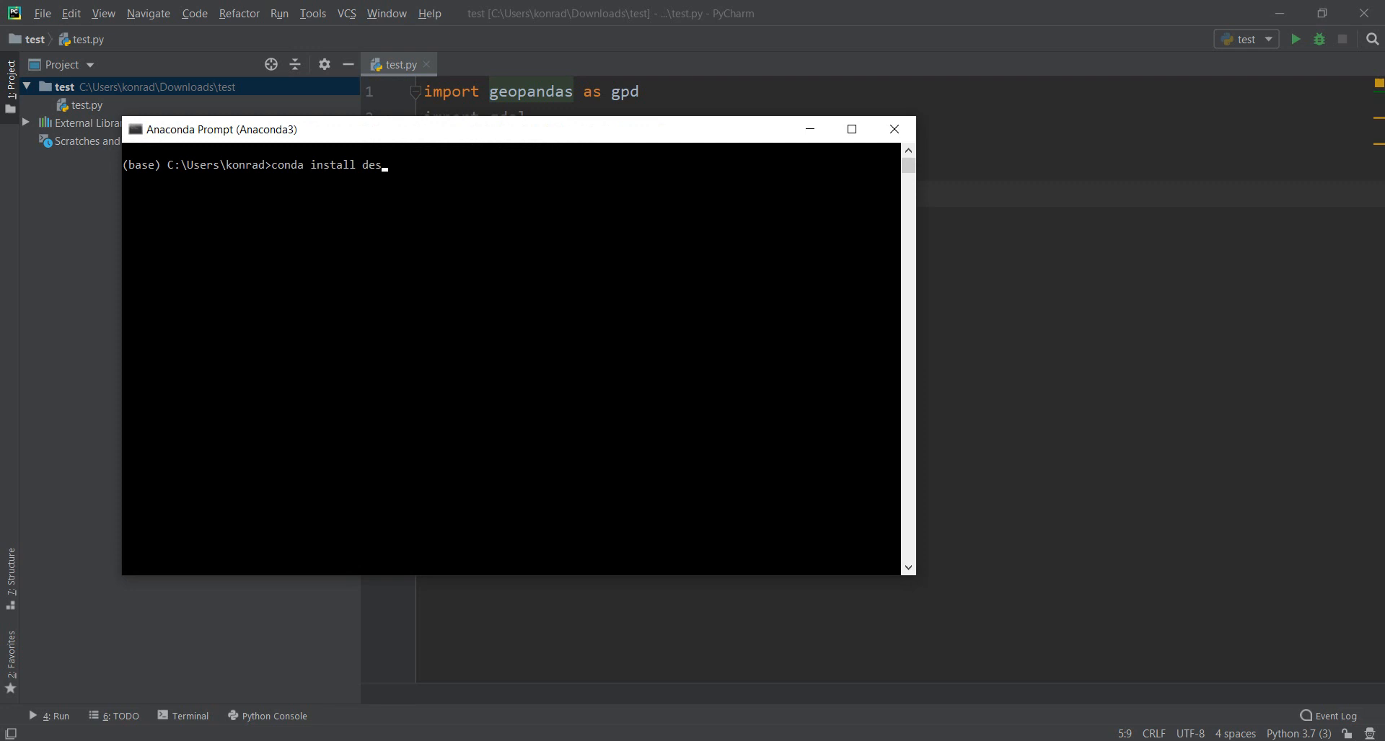
{"action": "type", "text": "cartes"}
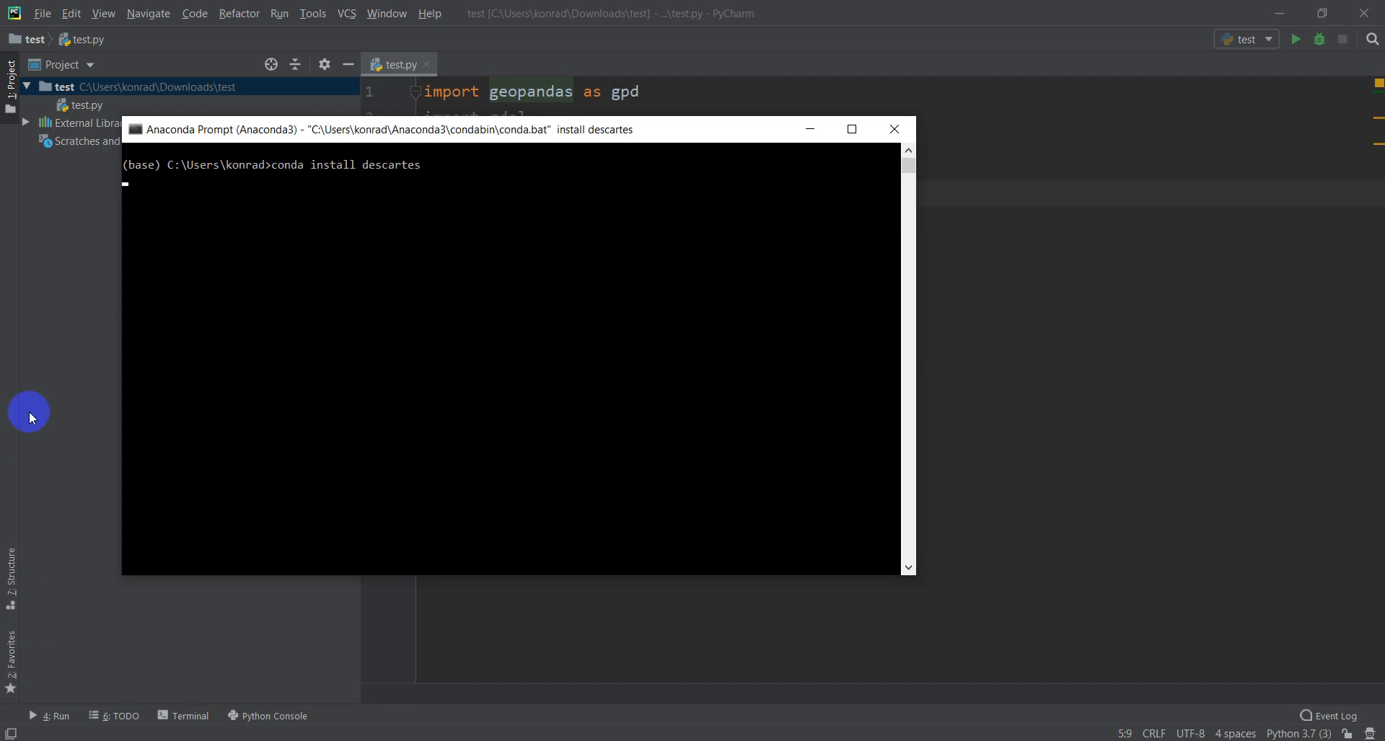
{"action": "mouse_move", "coordinate": [222, 247]}
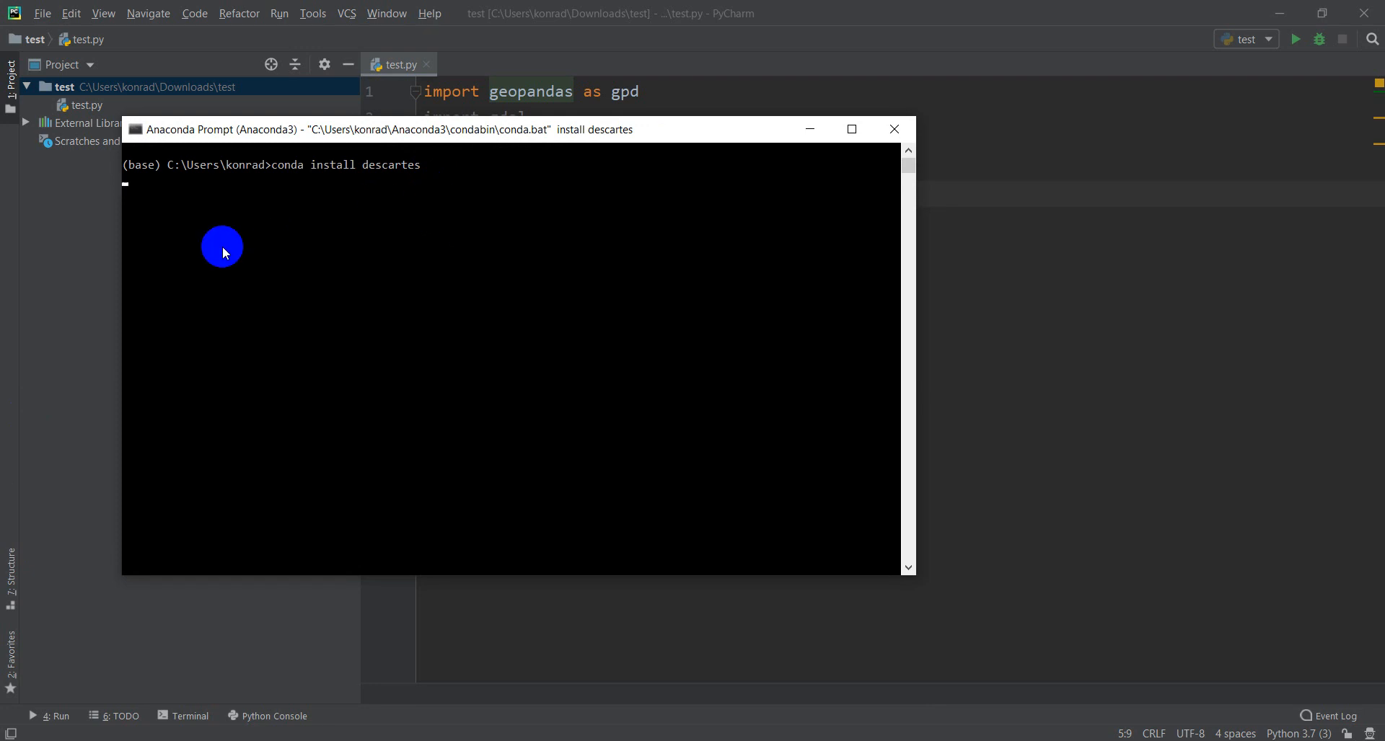
{"action": "mouse_move", "coordinate": [151, 260]}
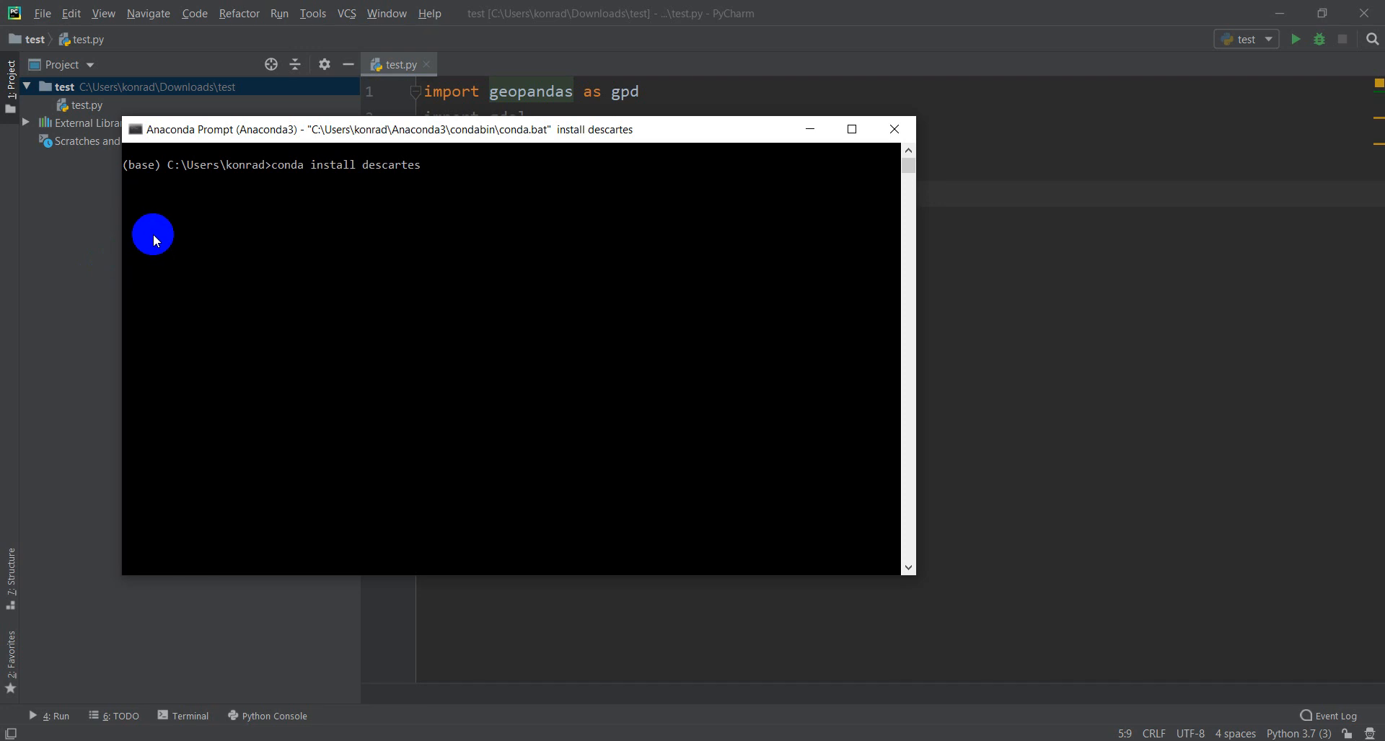
{"action": "mouse_move", "coordinate": [180, 220]}
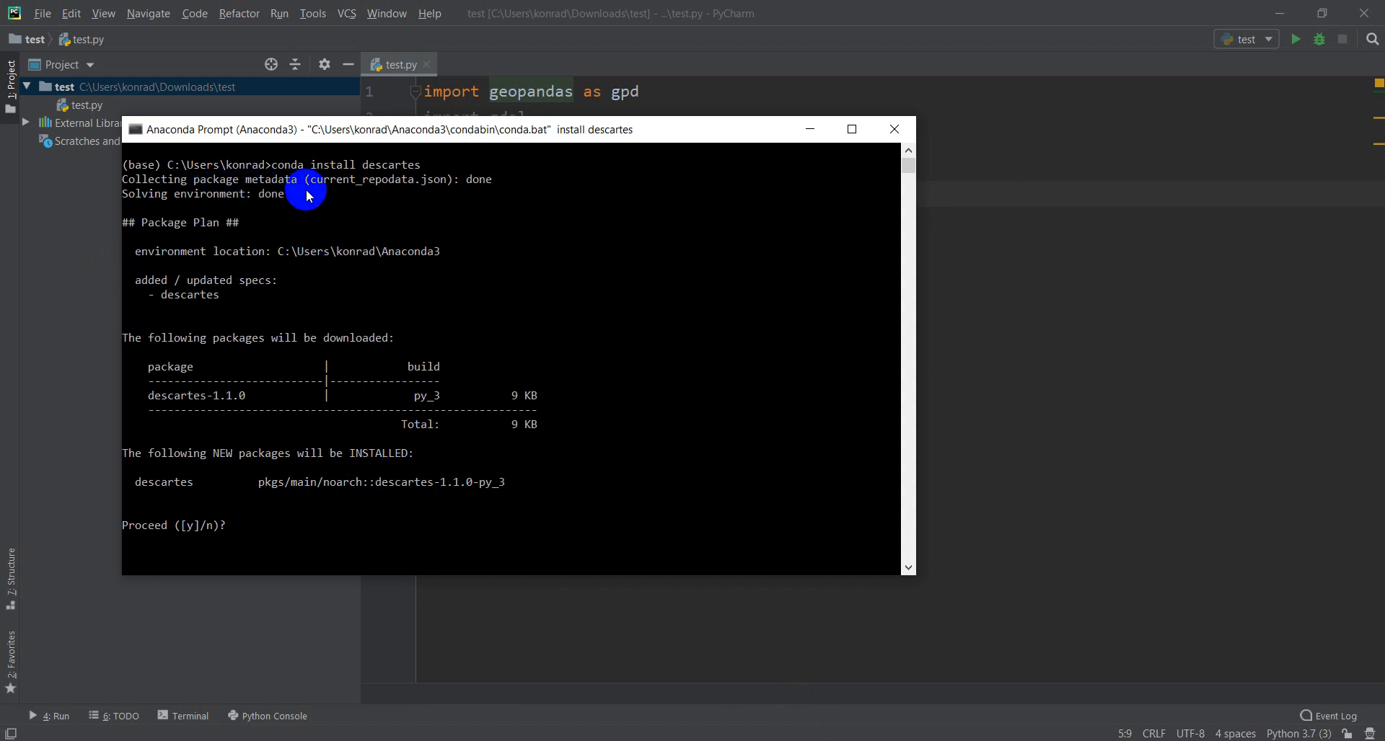
{"action": "mouse_move", "coordinate": [210, 434]}
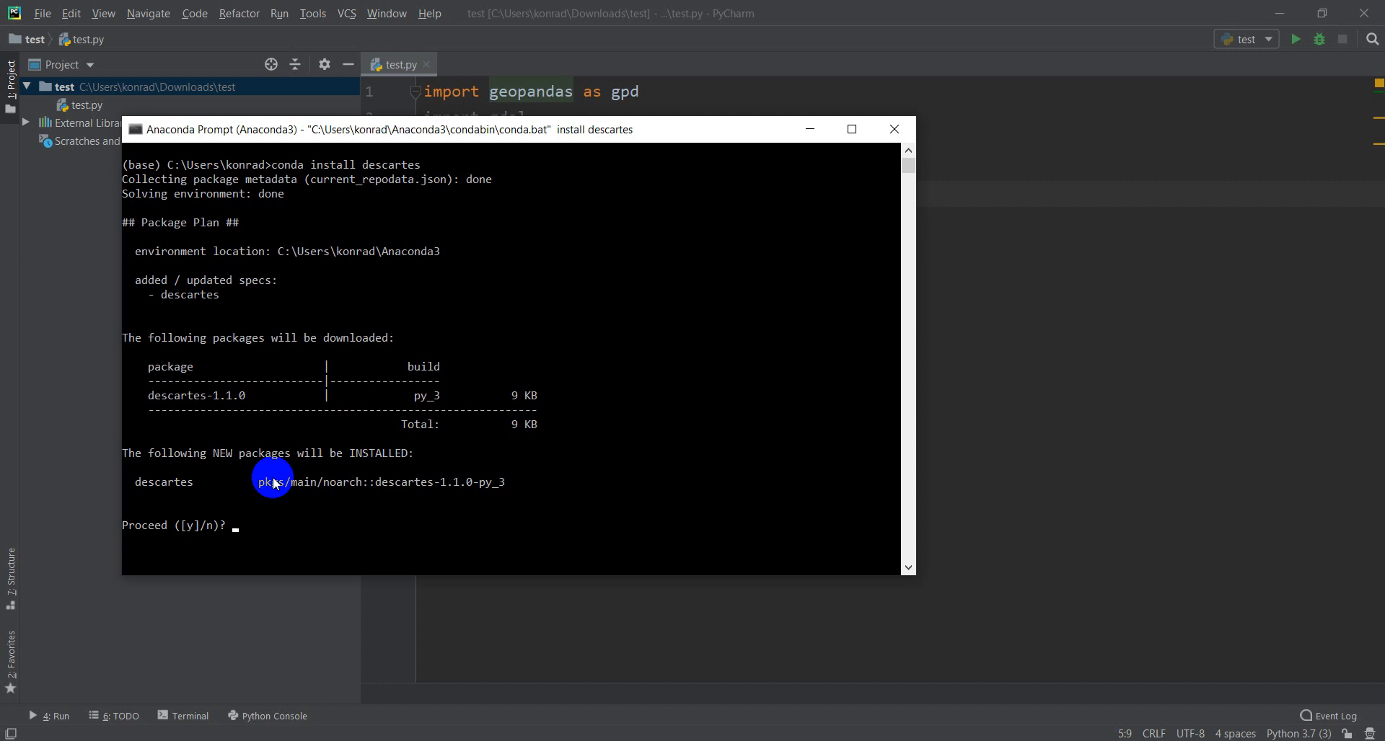
Confirm the descartes install with 'y', then run 'conda deactivate'
{"action": "type", "text": "y"}
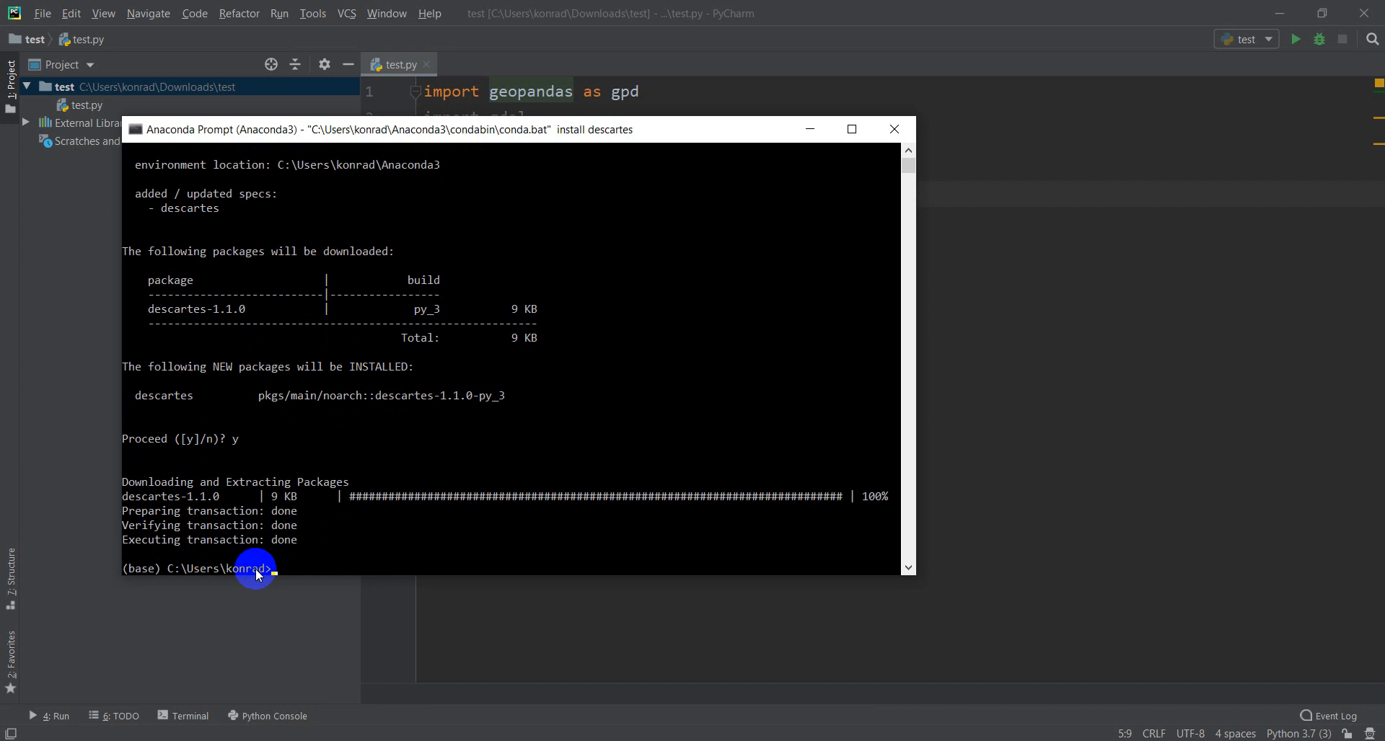
{"action": "mouse_move", "coordinate": [375, 563]}
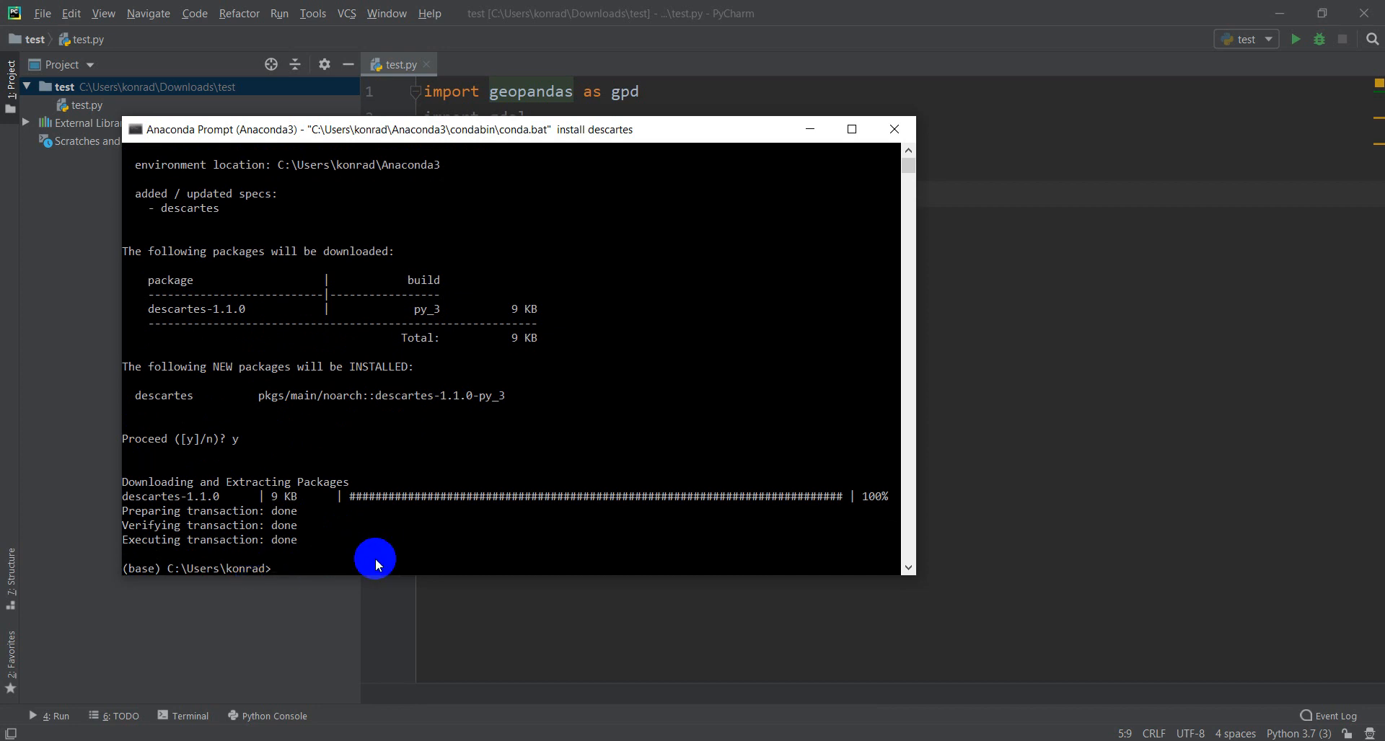
{"action": "type", "text": "conda"}
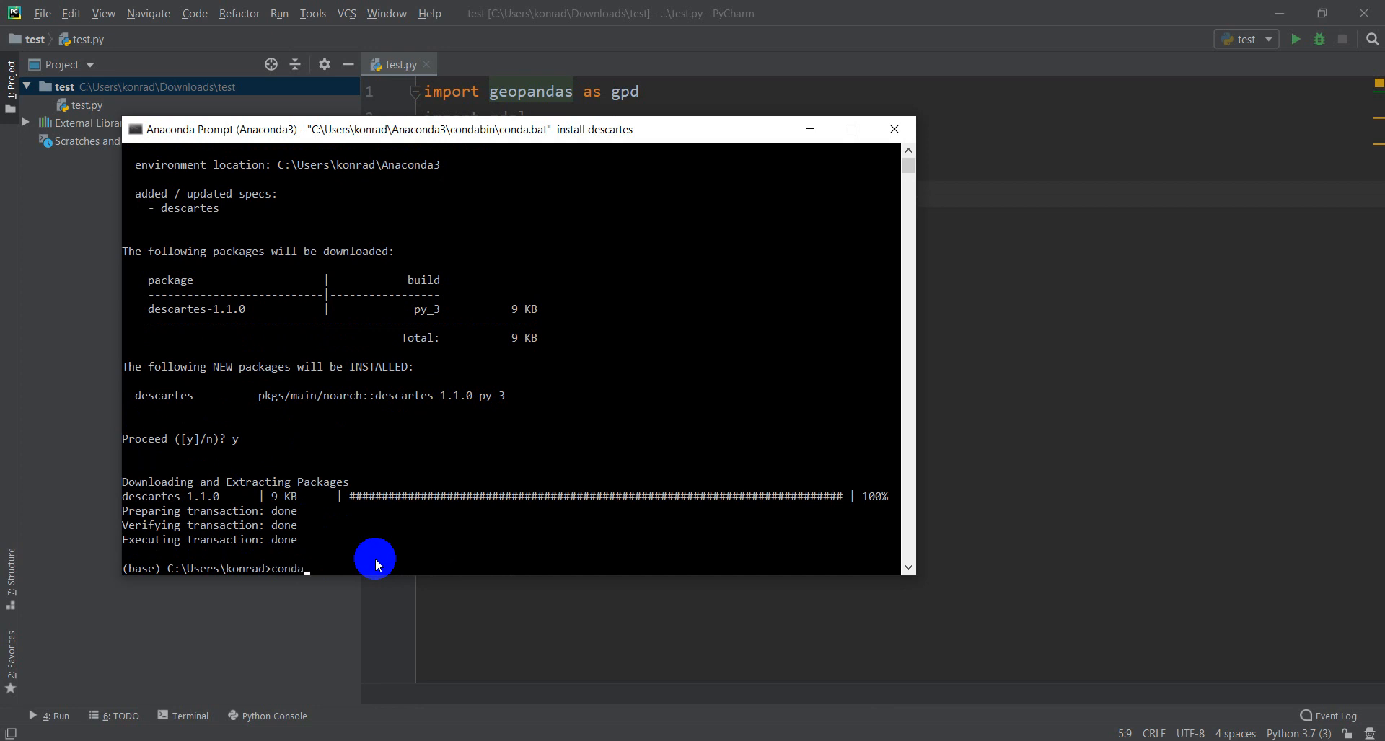
{"action": "type", "text": "deactivate"}
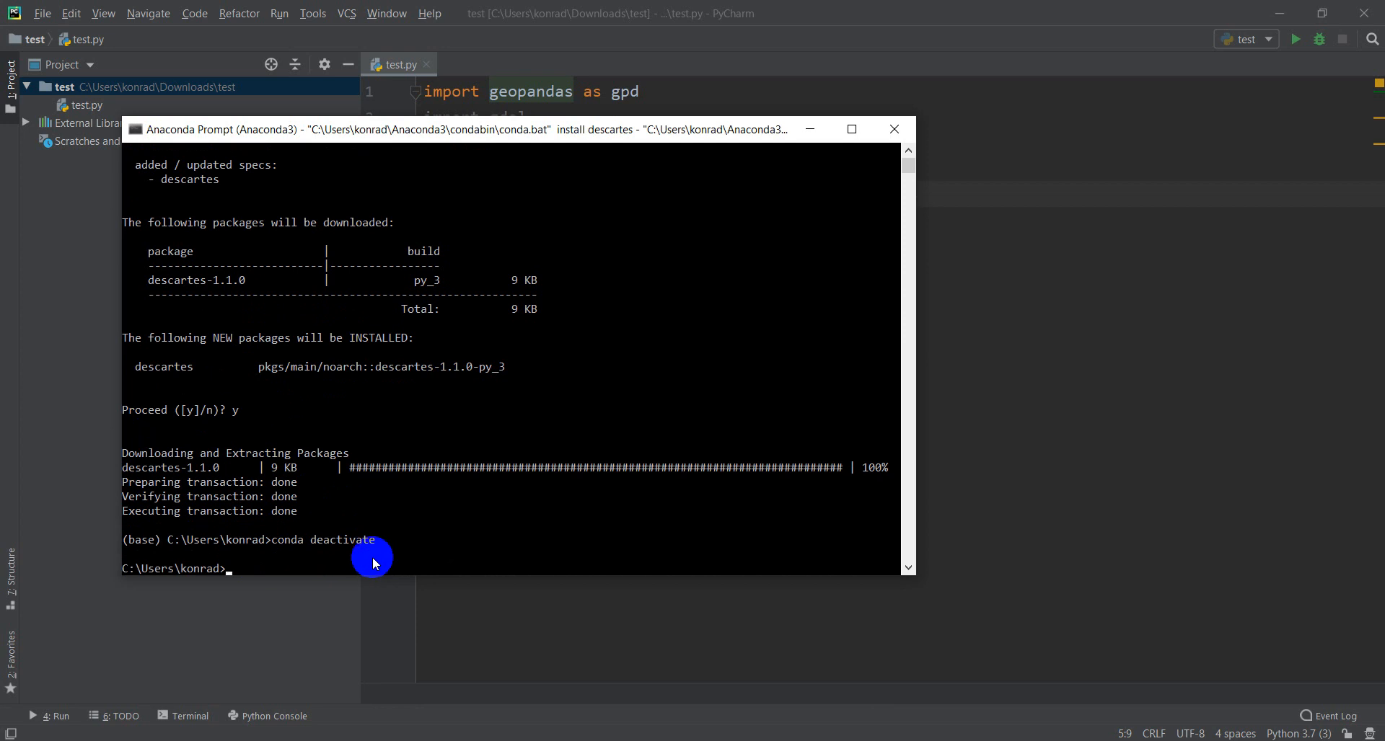
{"action": "mouse_move", "coordinate": [909, 155]}
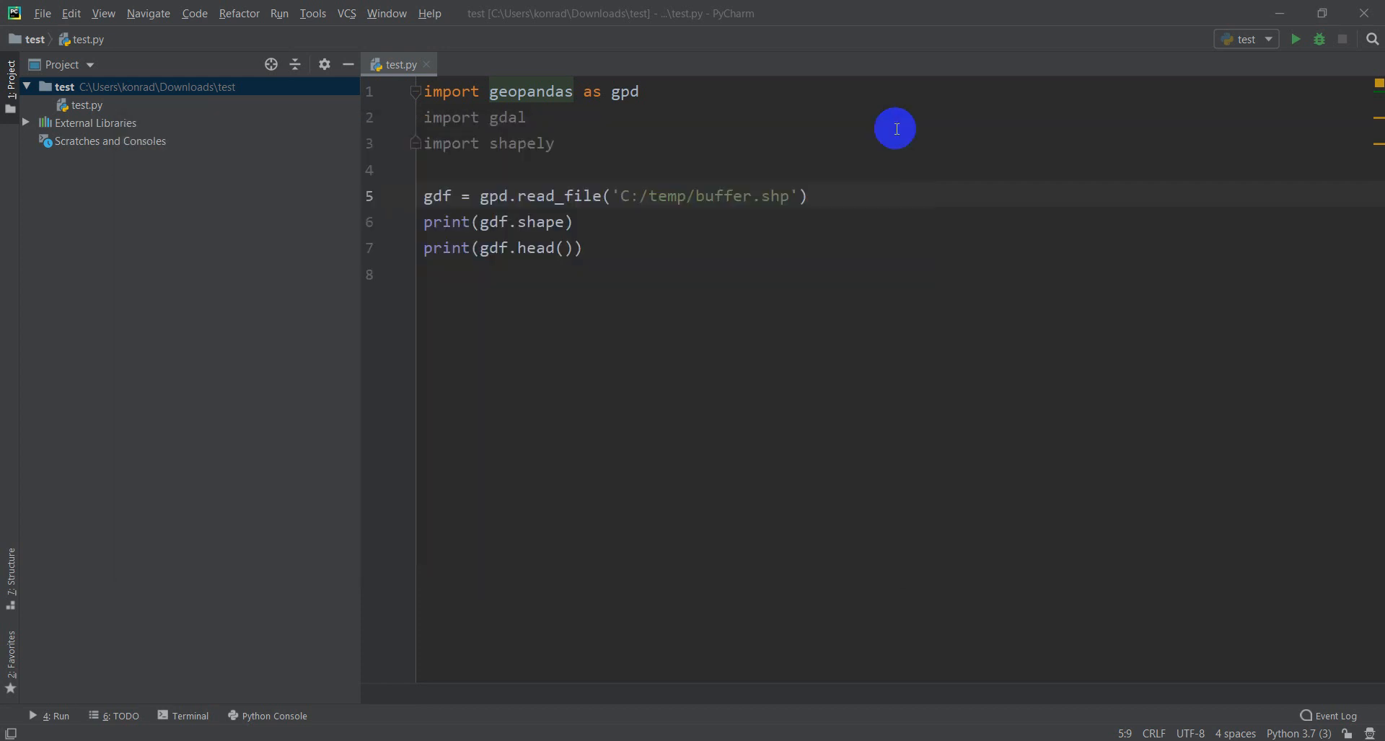
{"action": "mouse_move", "coordinate": [615, 112]}
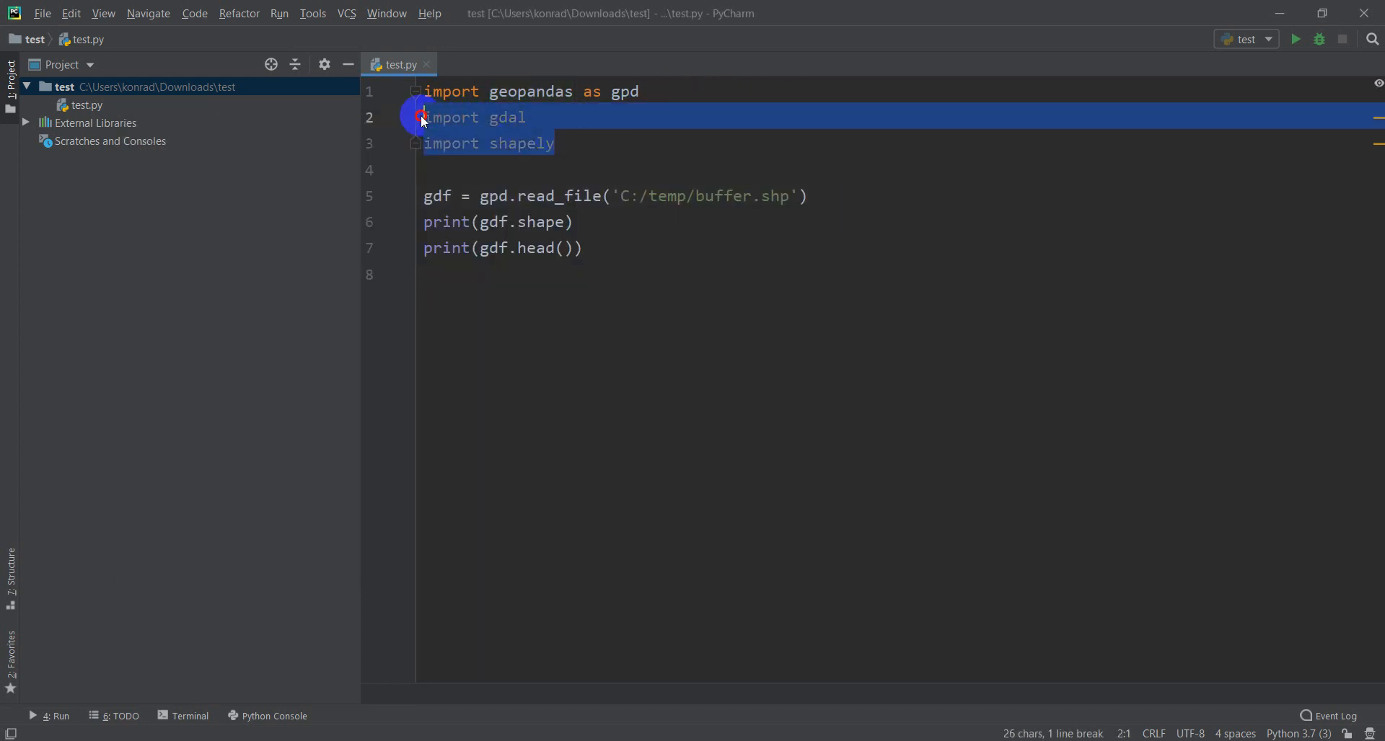
Import descartes in test.py and run it, printing the (296, 6) shape and head
{"action": "type", "text": "impo"}
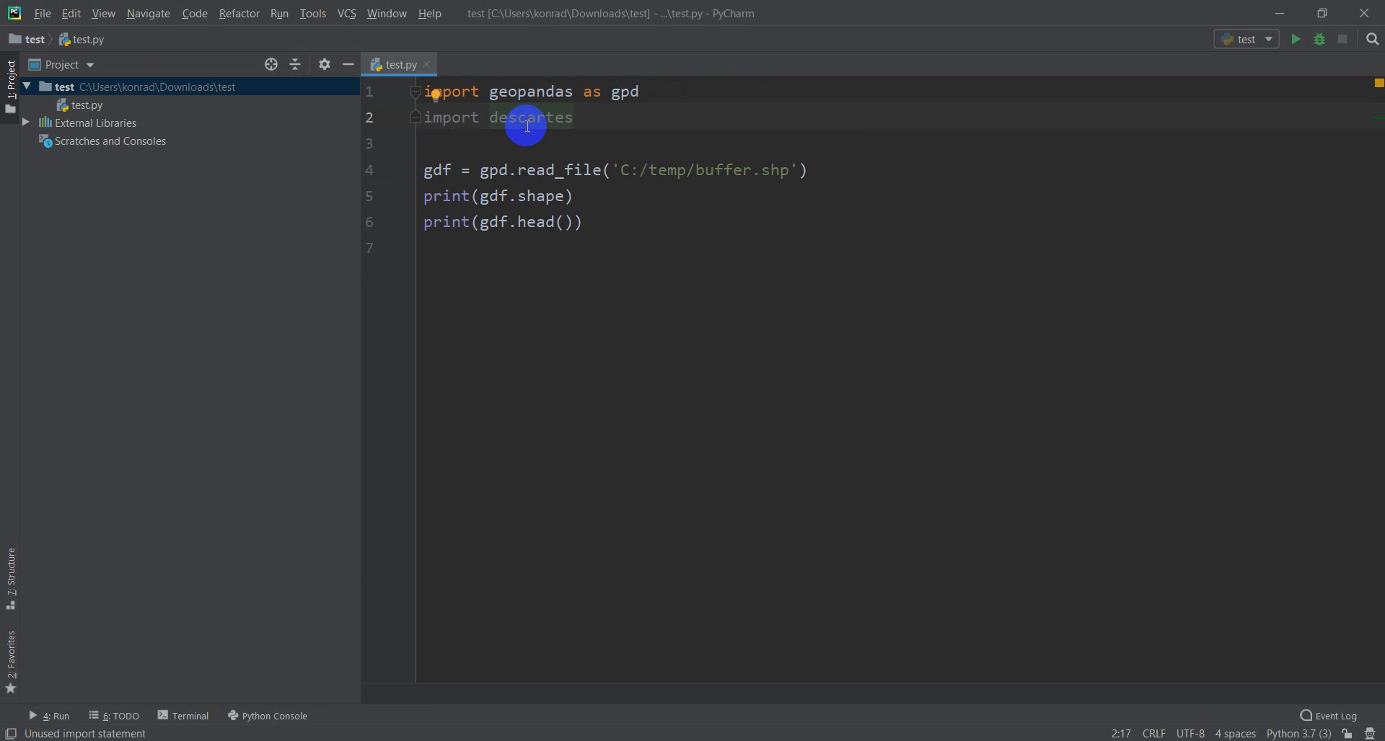
{"action": "mouse_move", "coordinate": [1326, 98]}
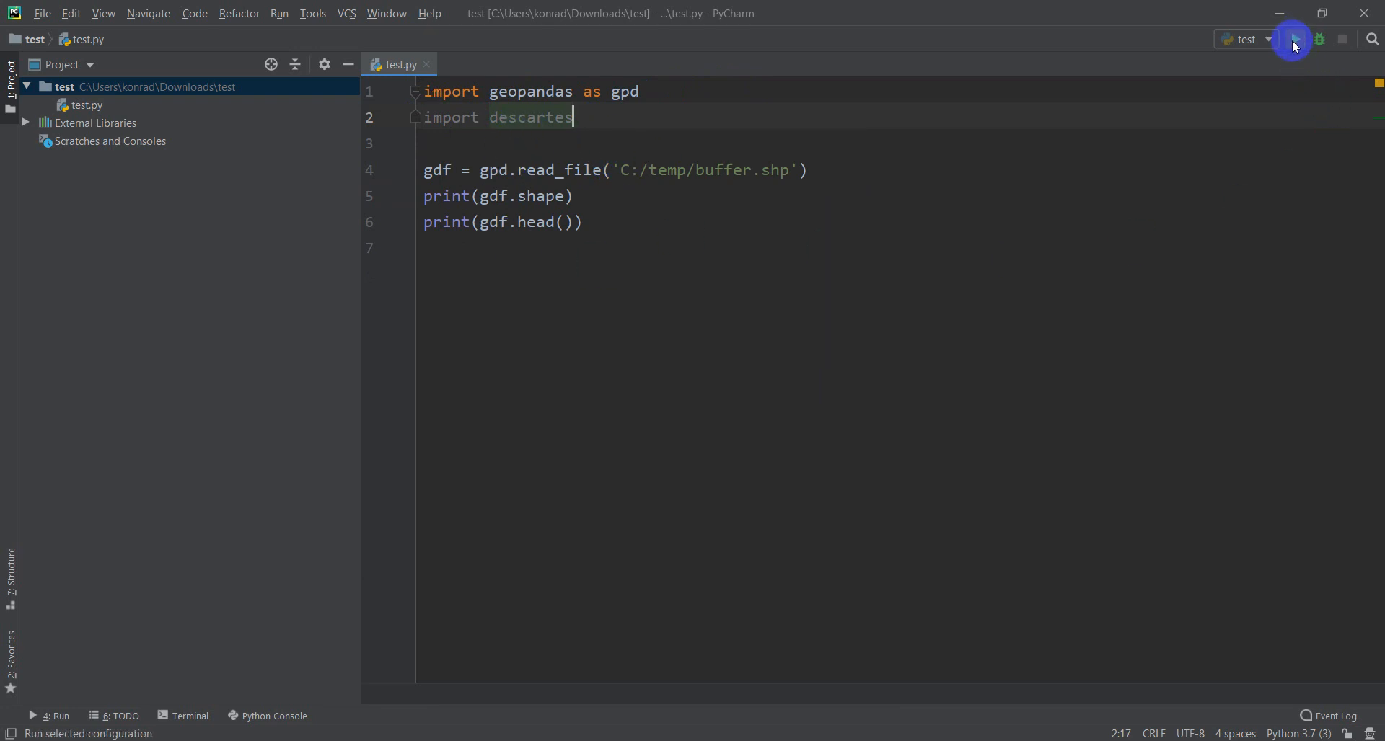
{"action": "left_click", "coordinate": [1292, 40]}
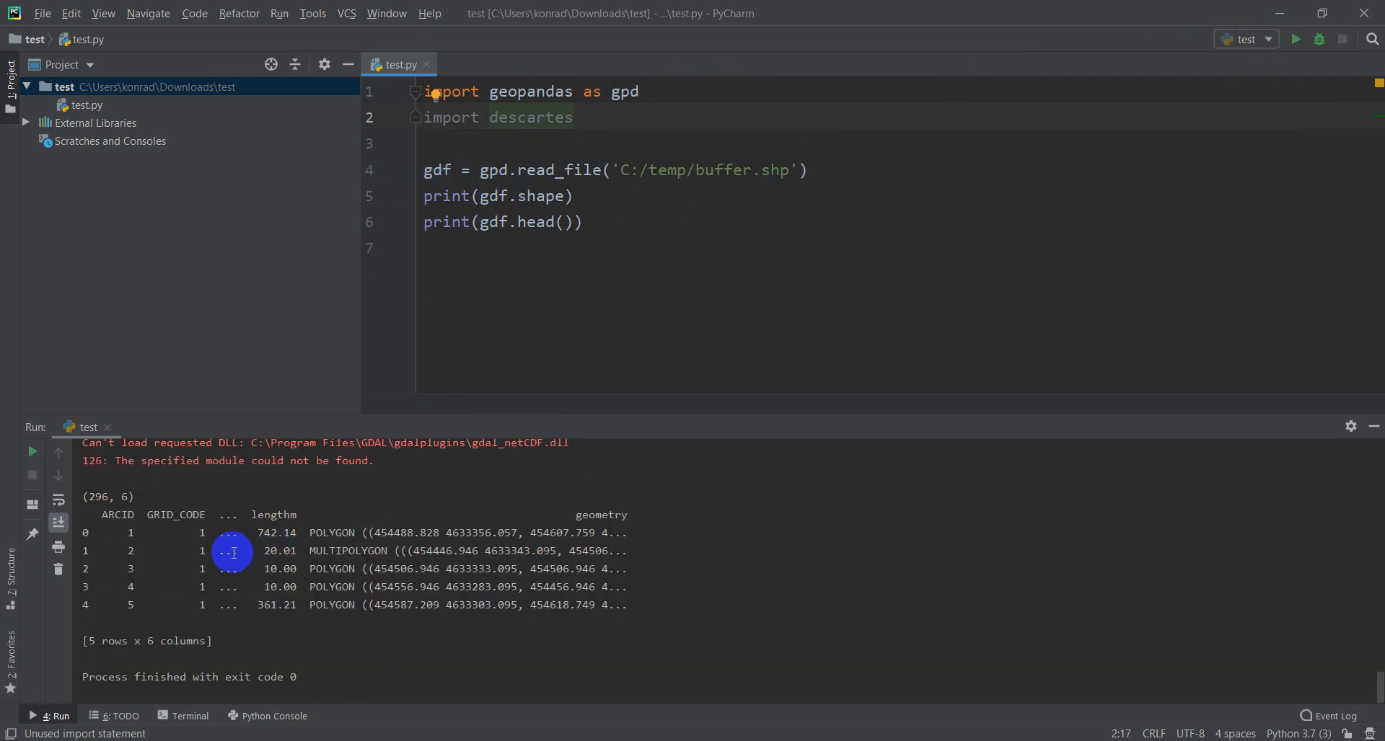
{"action": "mouse_move", "coordinate": [634, 440]}
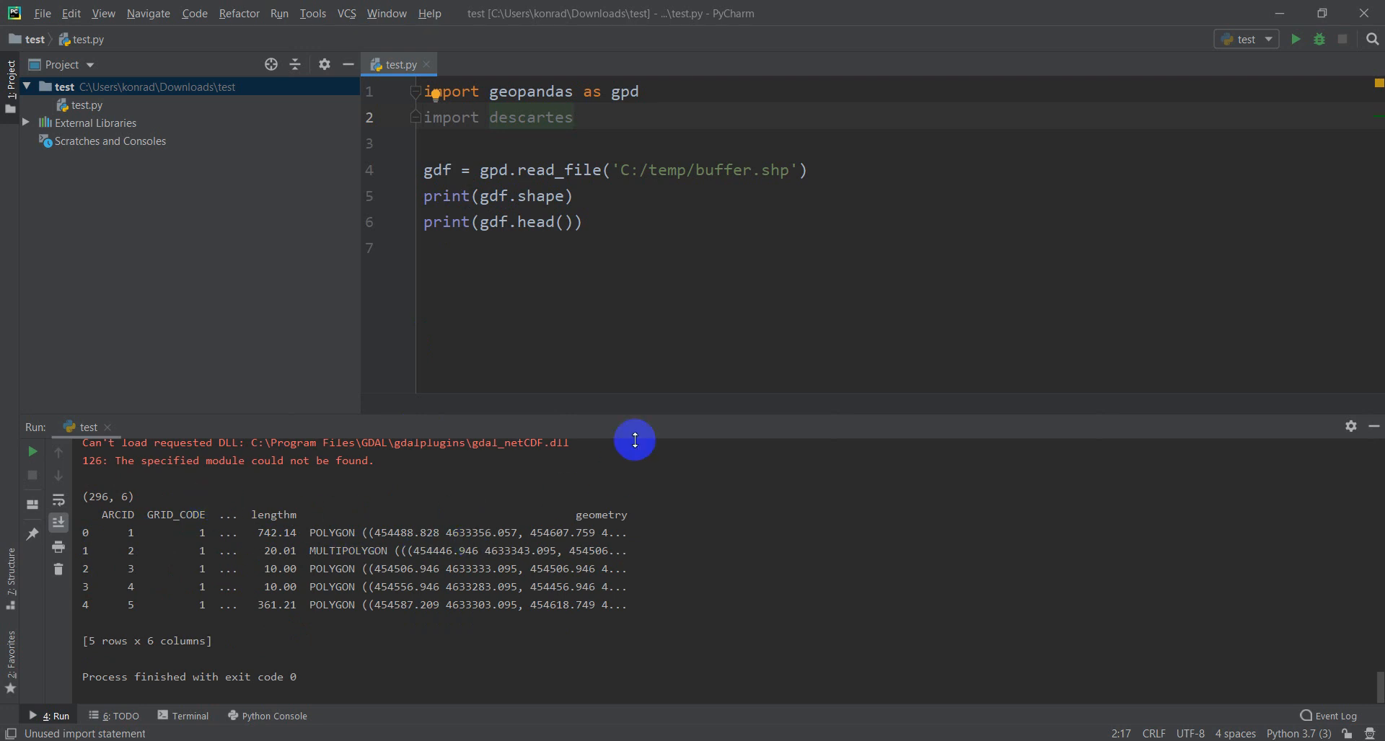
{"action": "mouse_move", "coordinate": [559, 235]}
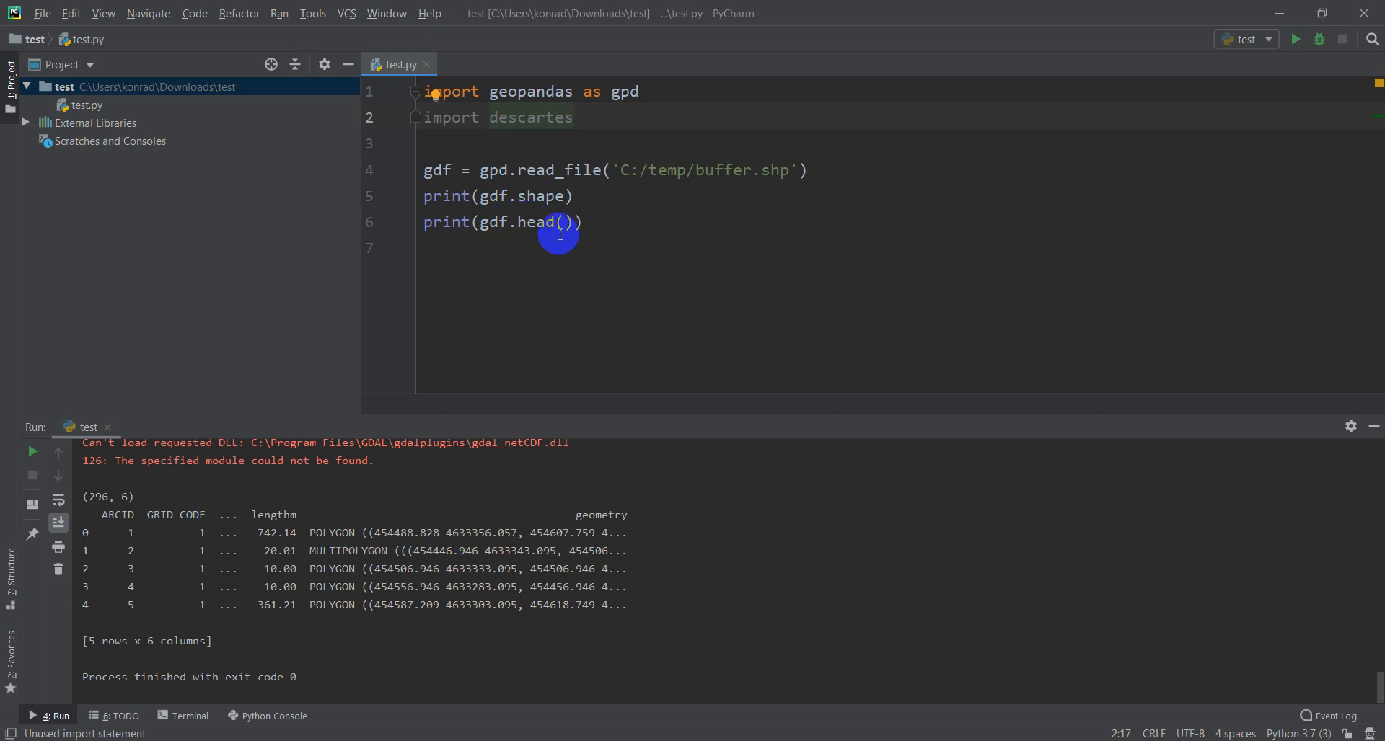
{"action": "mouse_move", "coordinate": [777, 611]}
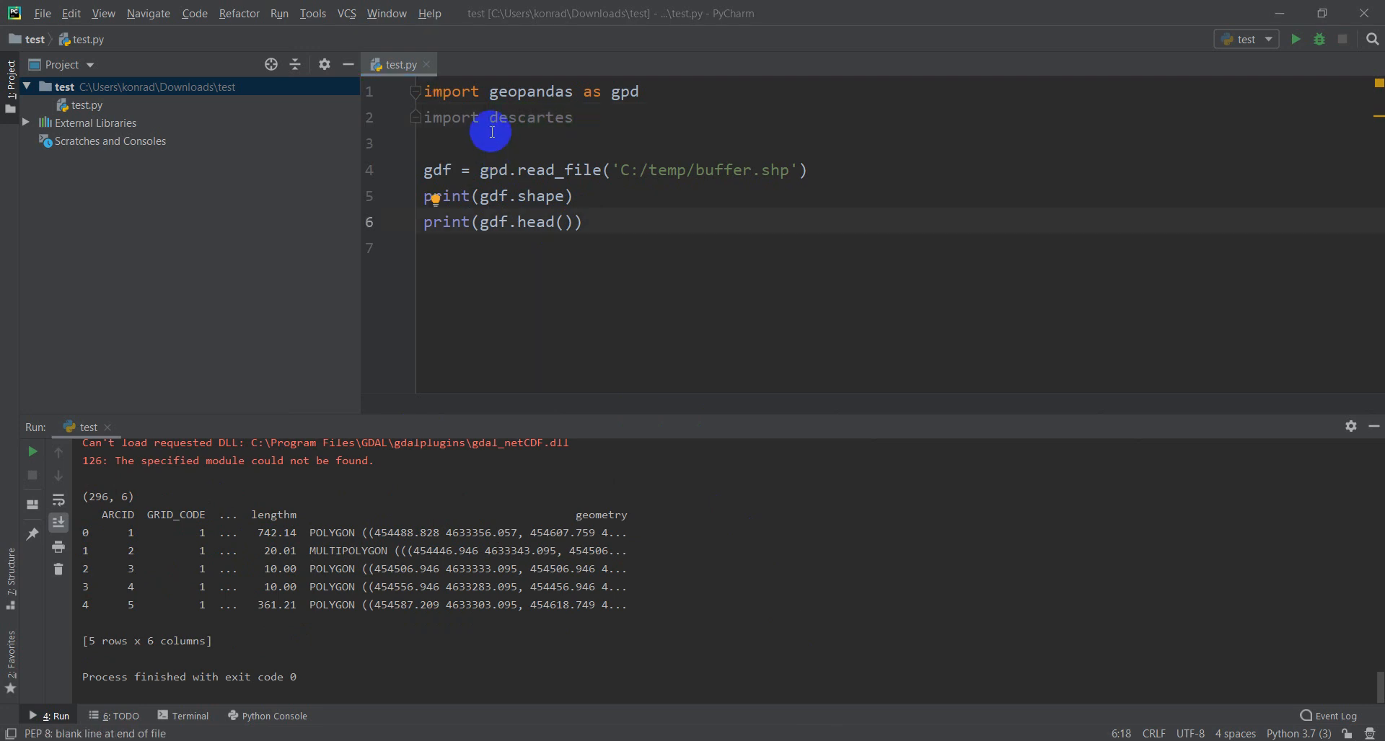
{"action": "mouse_move", "coordinate": [605, 151]}
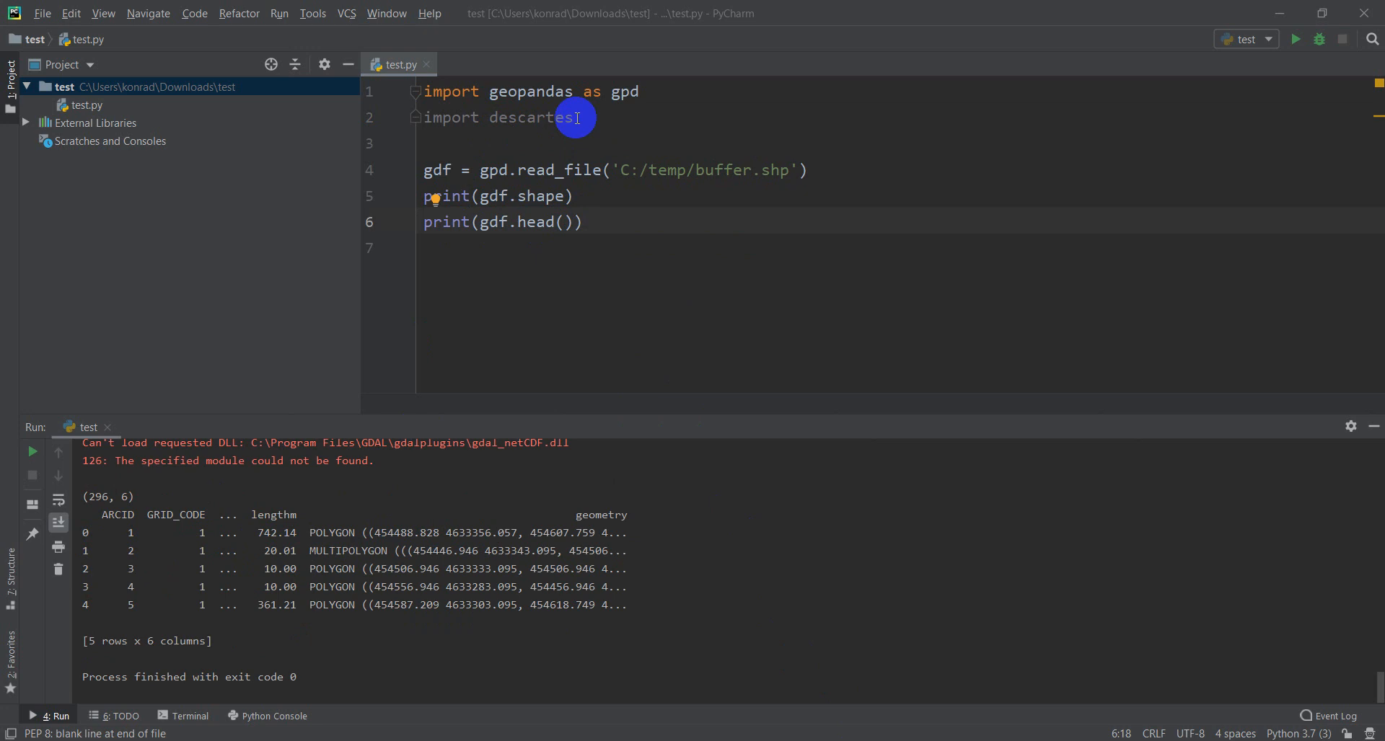
Replace the descartes import with 'import matplotlib.pyplot as plt'
{"action": "triple_click", "coordinate": [499, 117]}
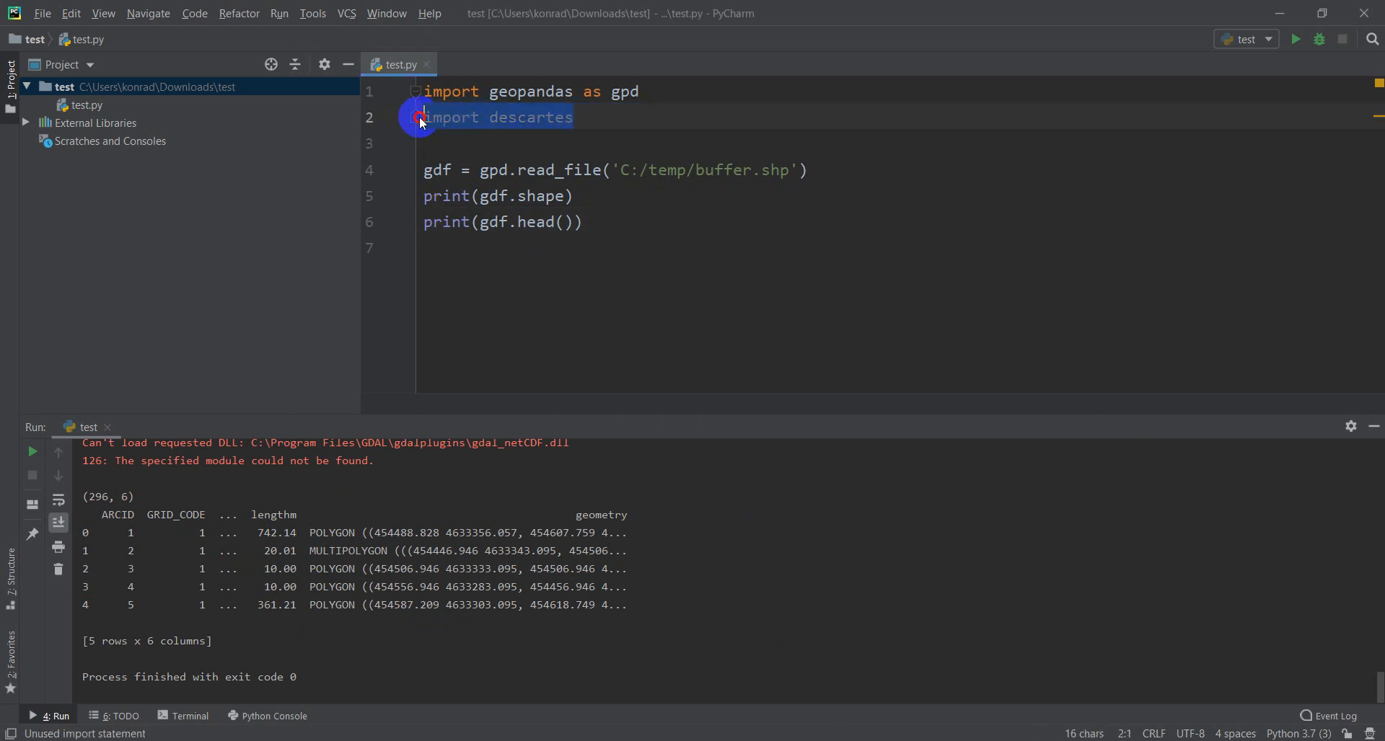
{"action": "key", "text": "Delete"}
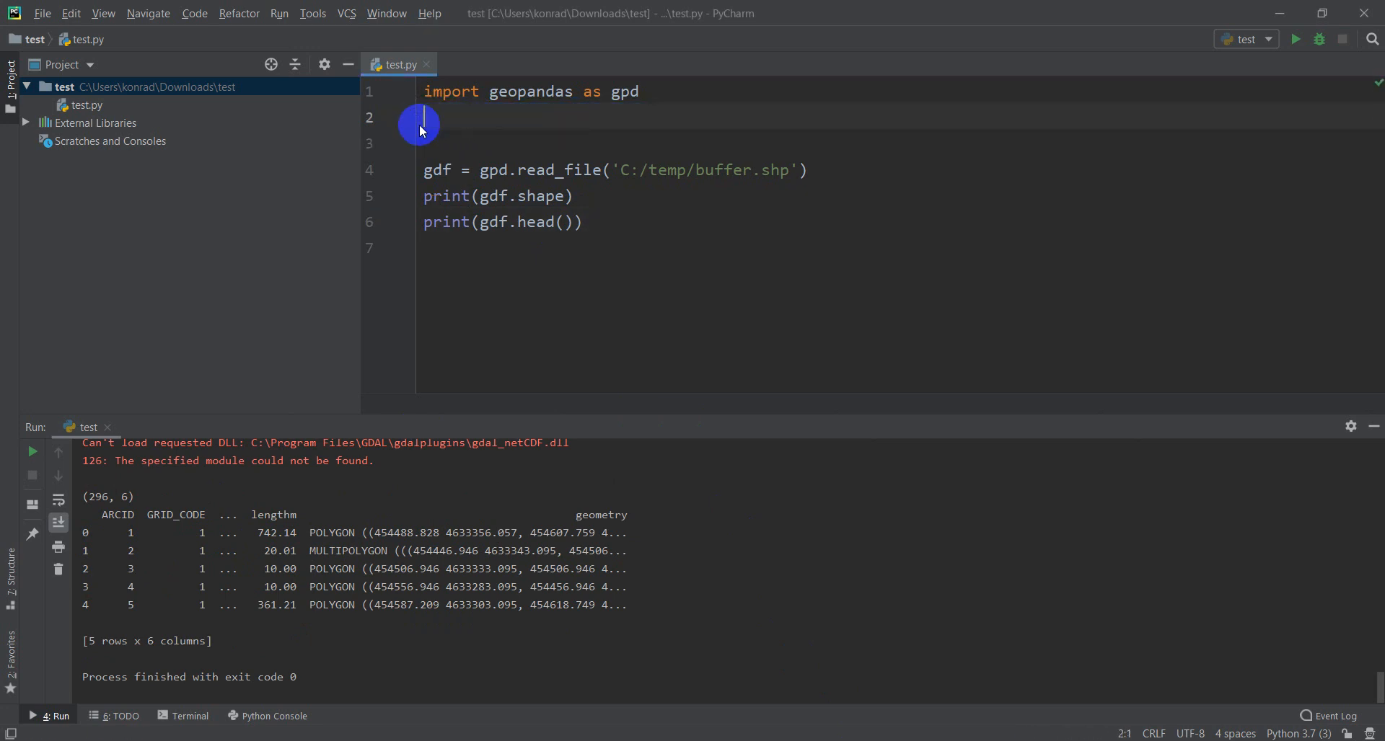
{"action": "type", "text": "import matplotlib a"}
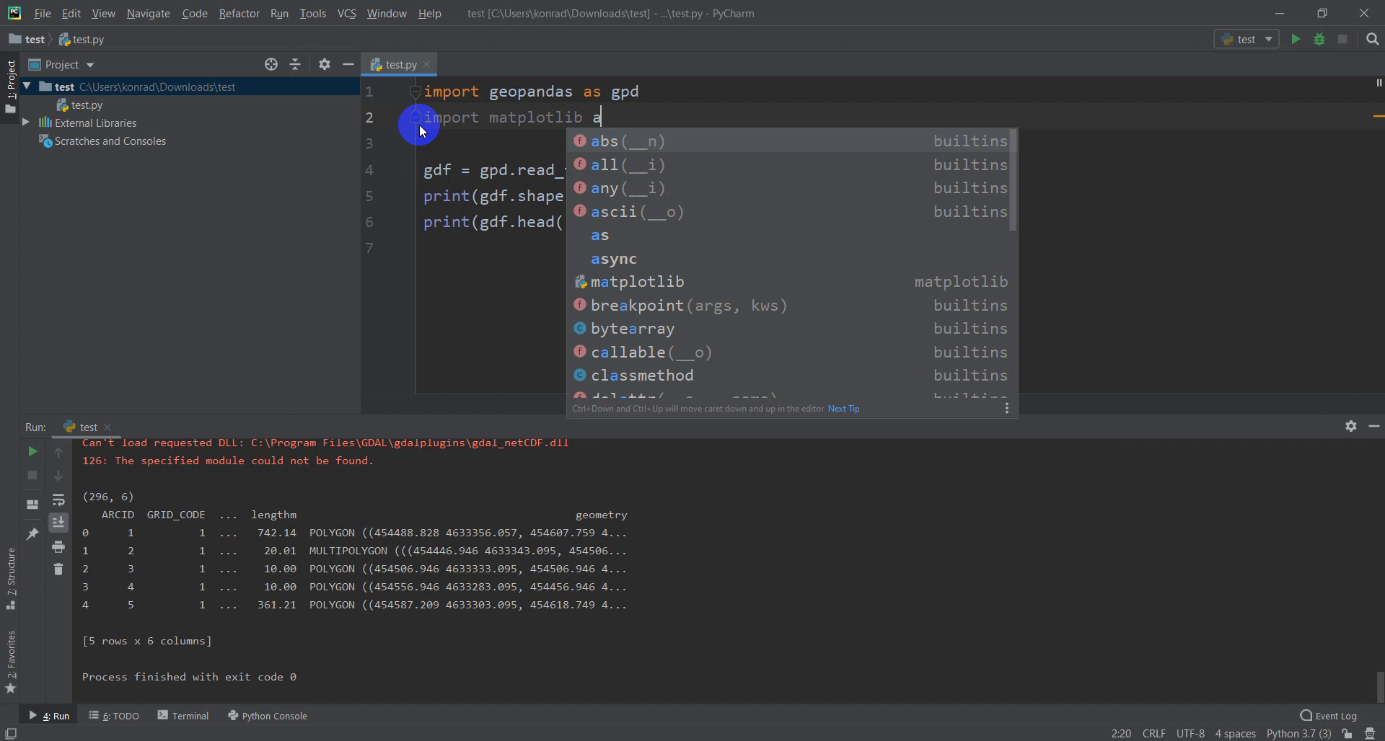
{"action": "type", "text": ".pyplo"}
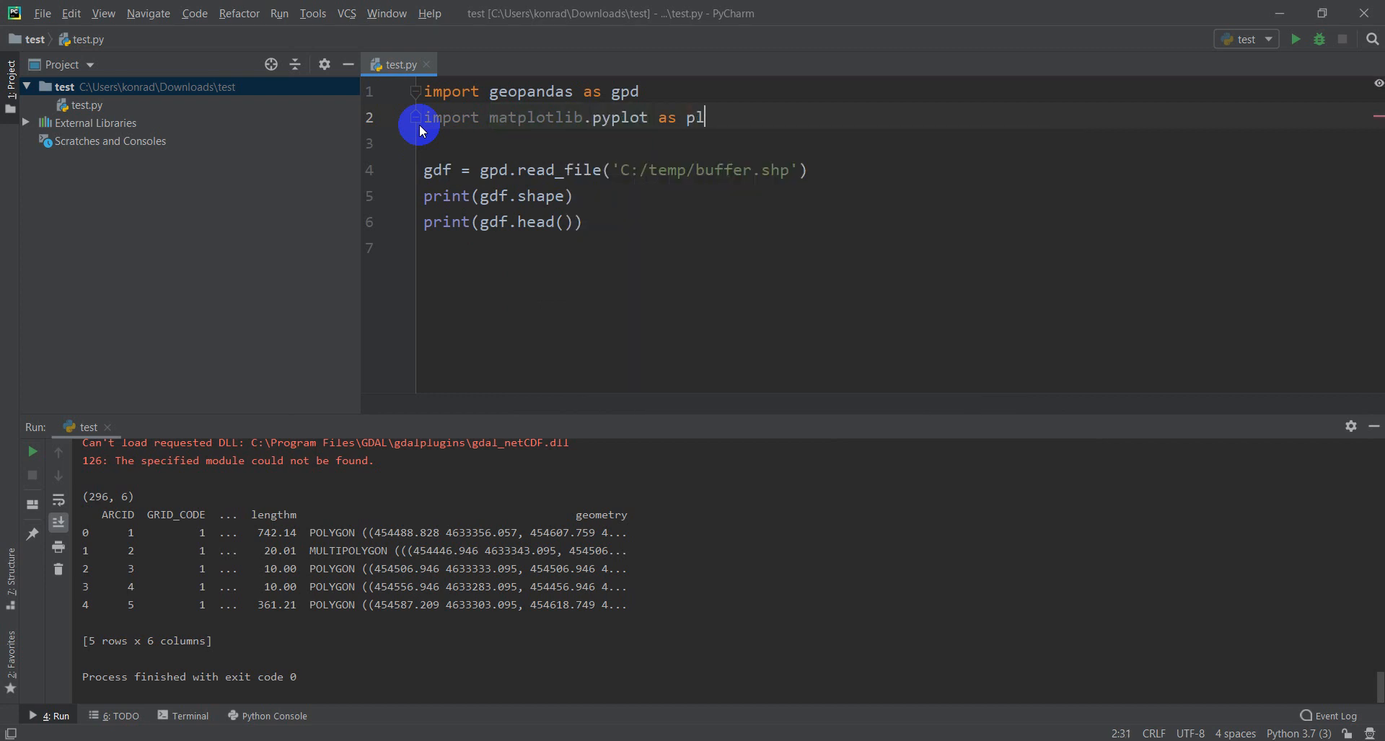
{"action": "type", "text": "t"}
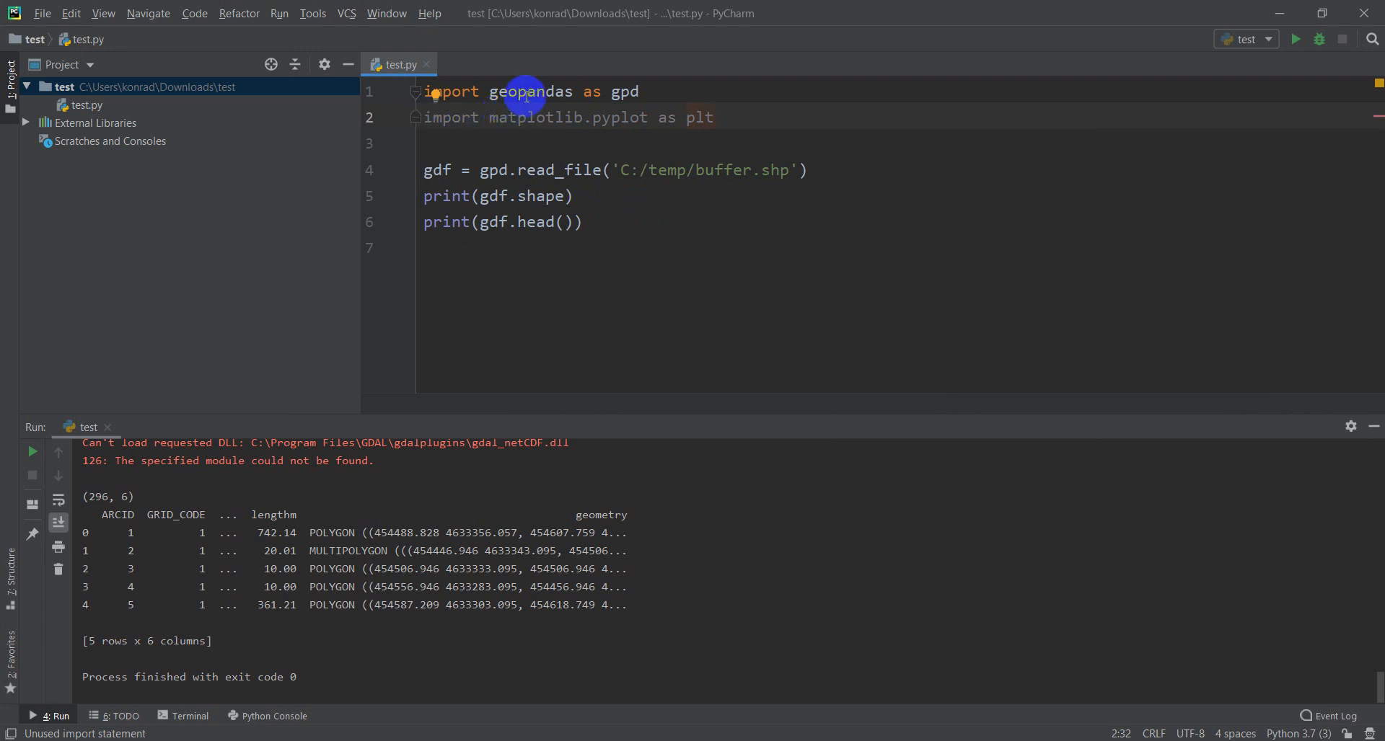
{"action": "mouse_move", "coordinate": [528, 118]}
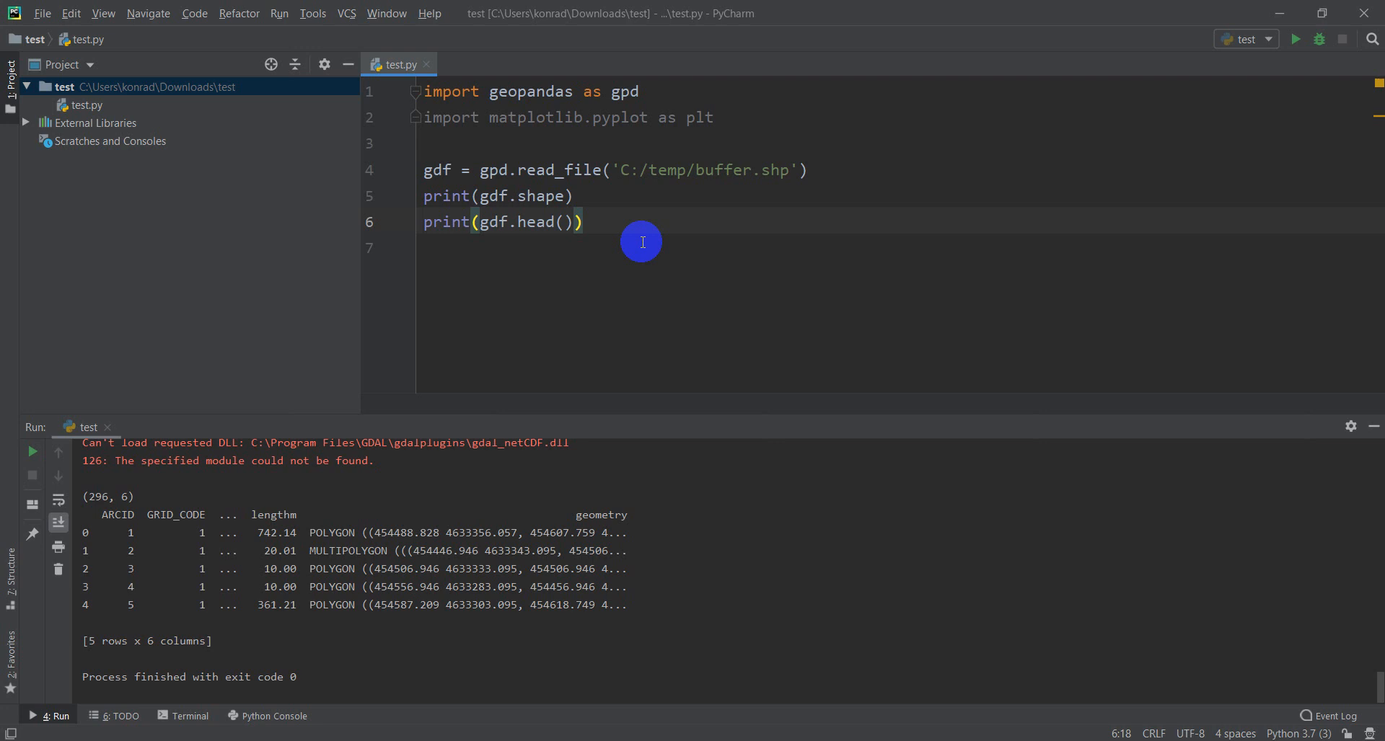
End the script with gdf.plot() and plt.show()
{"action": "key", "text": "enter"}
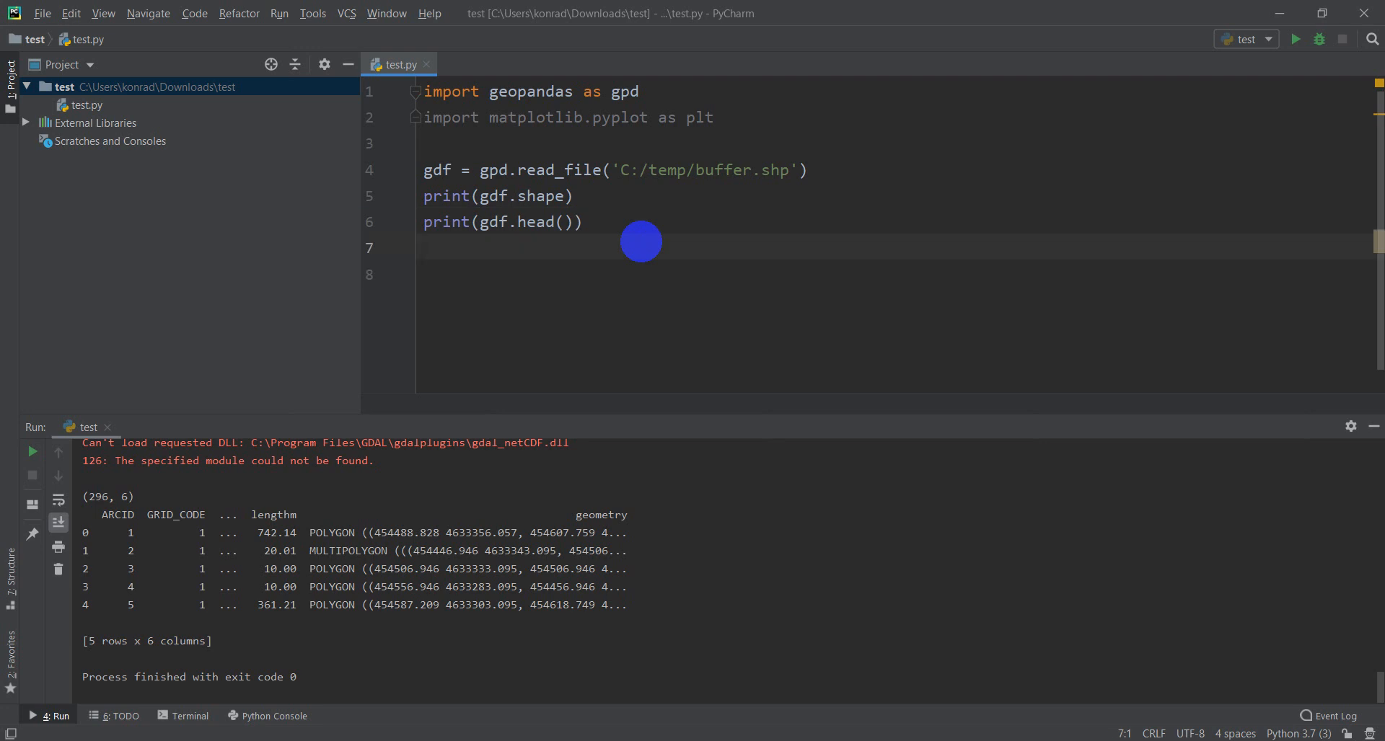
{"action": "type", "text": "gdf"}
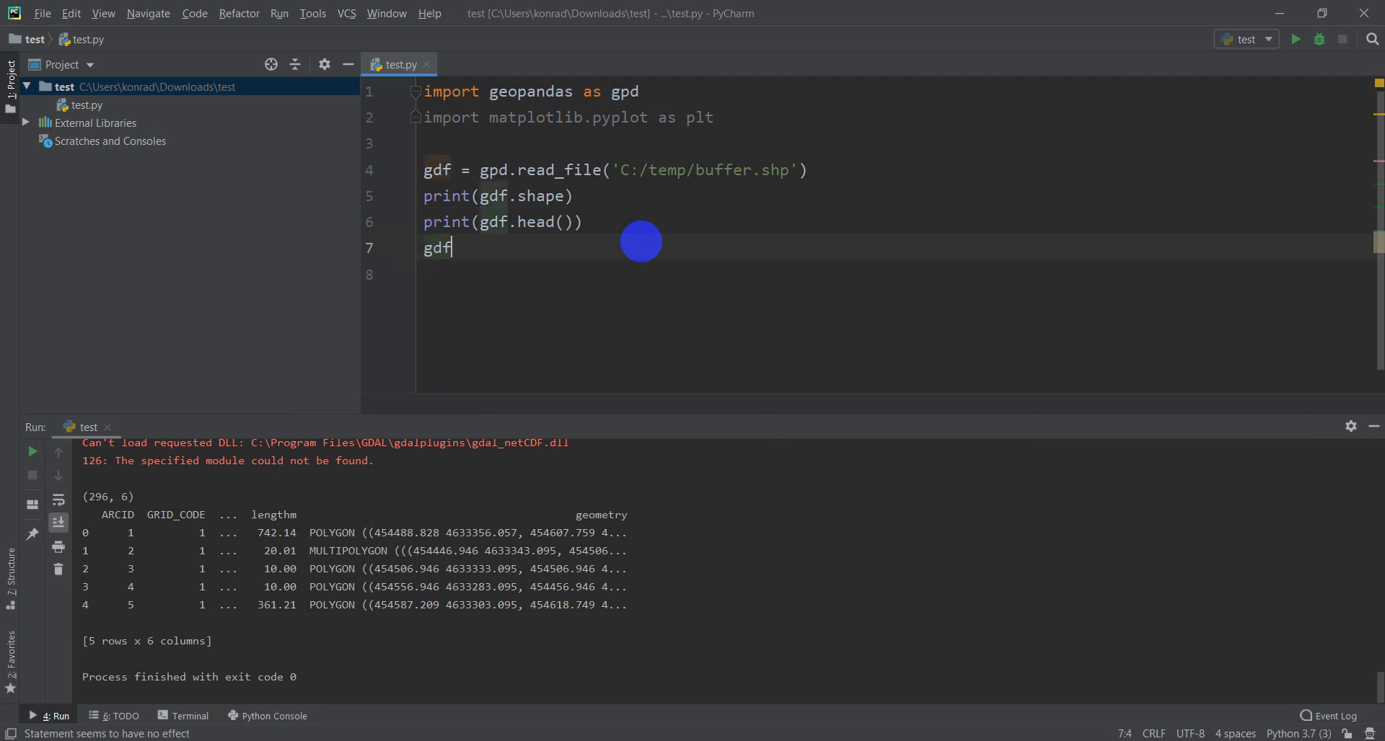
{"action": "type", "text": ".plot("}
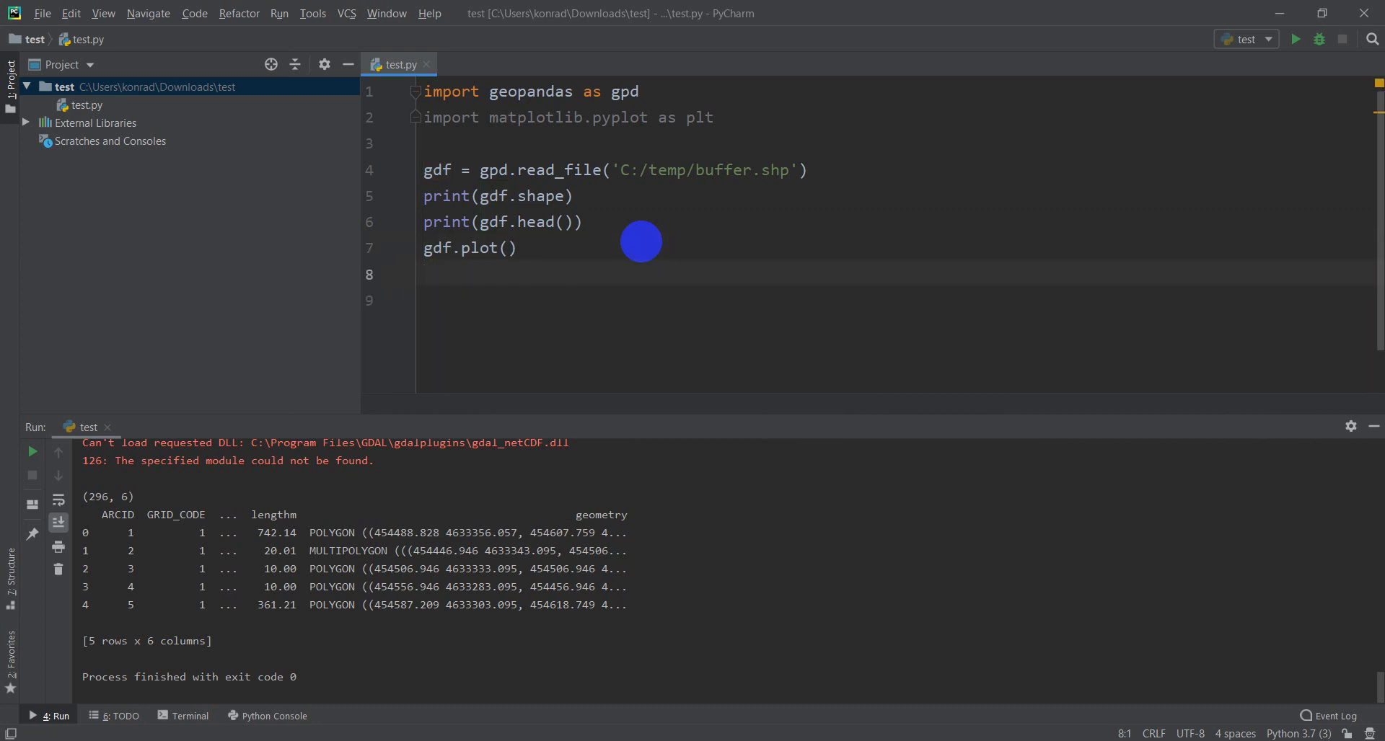
{"action": "type", "text": "plt"}
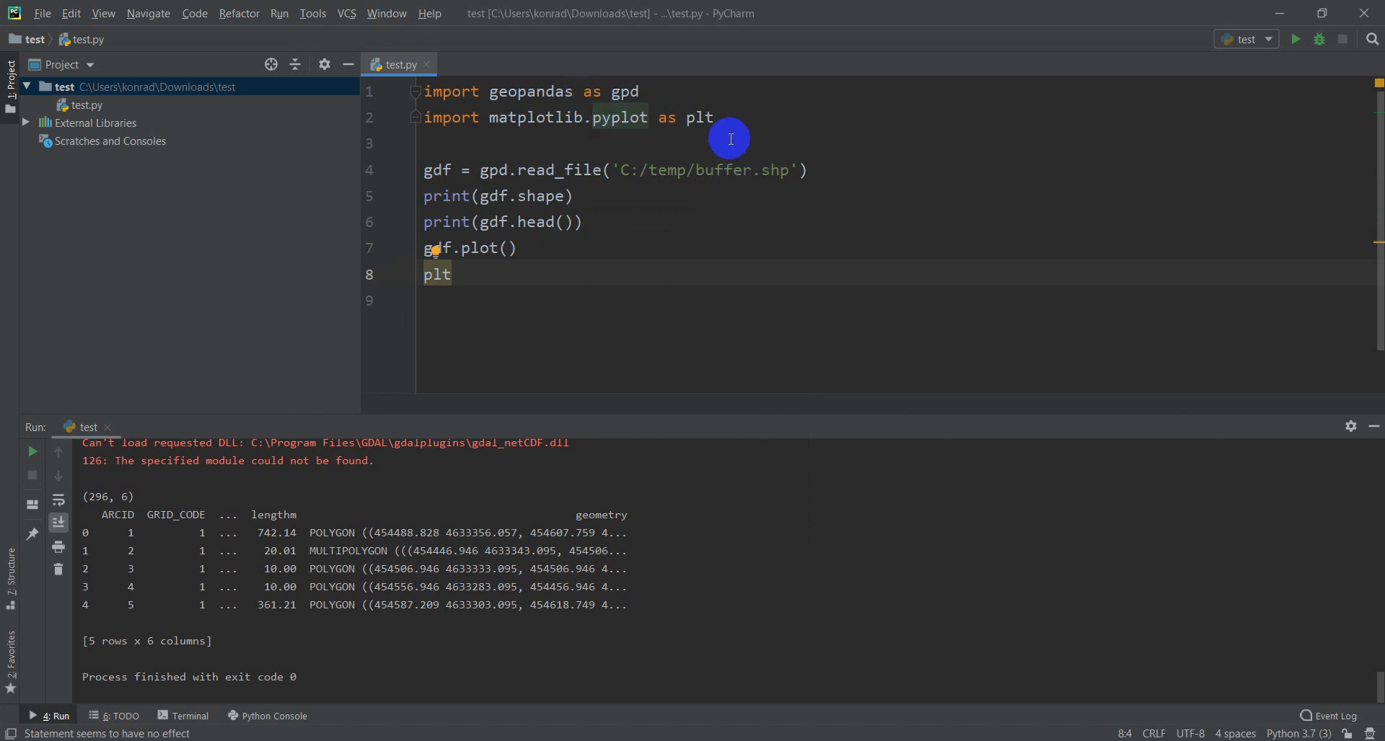
{"action": "type", "text": ".show("}
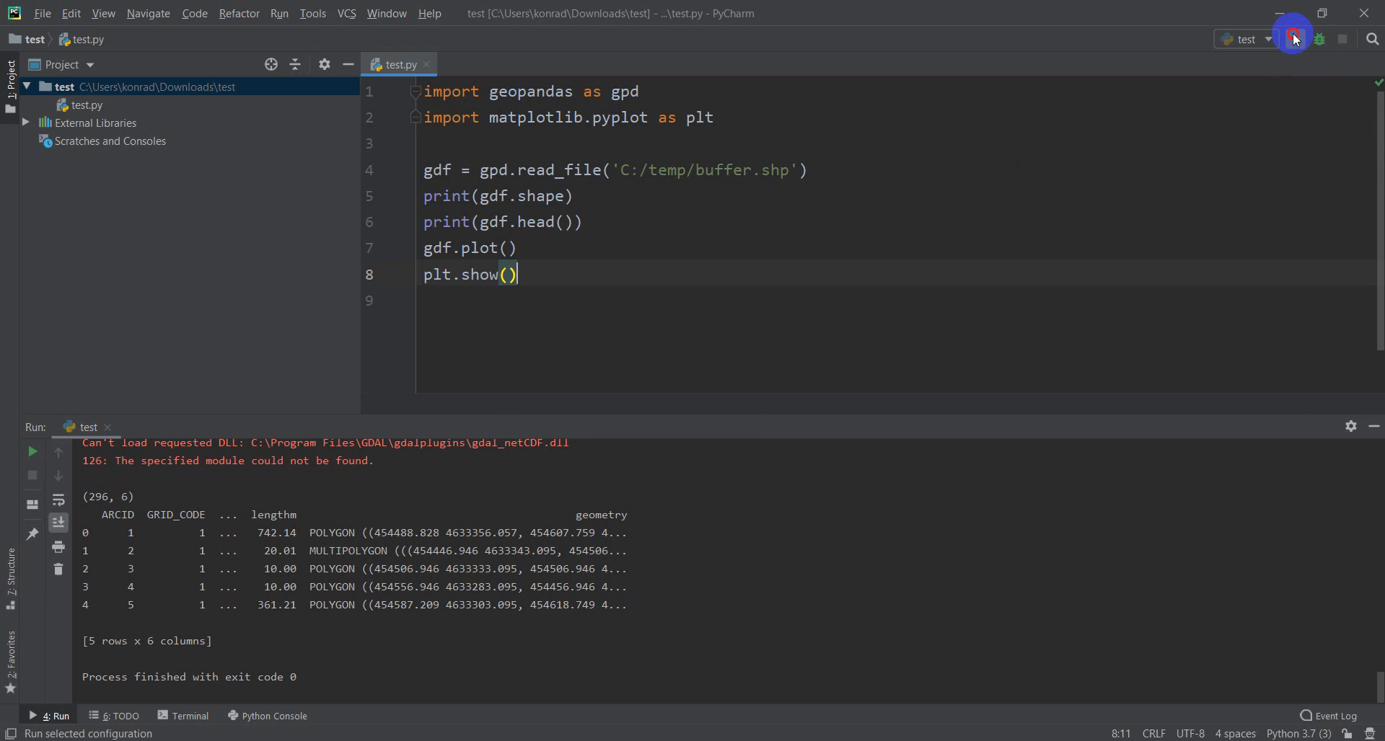
Run the script to show the plain blue buffer figure, then close it
{"action": "left_click", "coordinate": [1293, 39]}
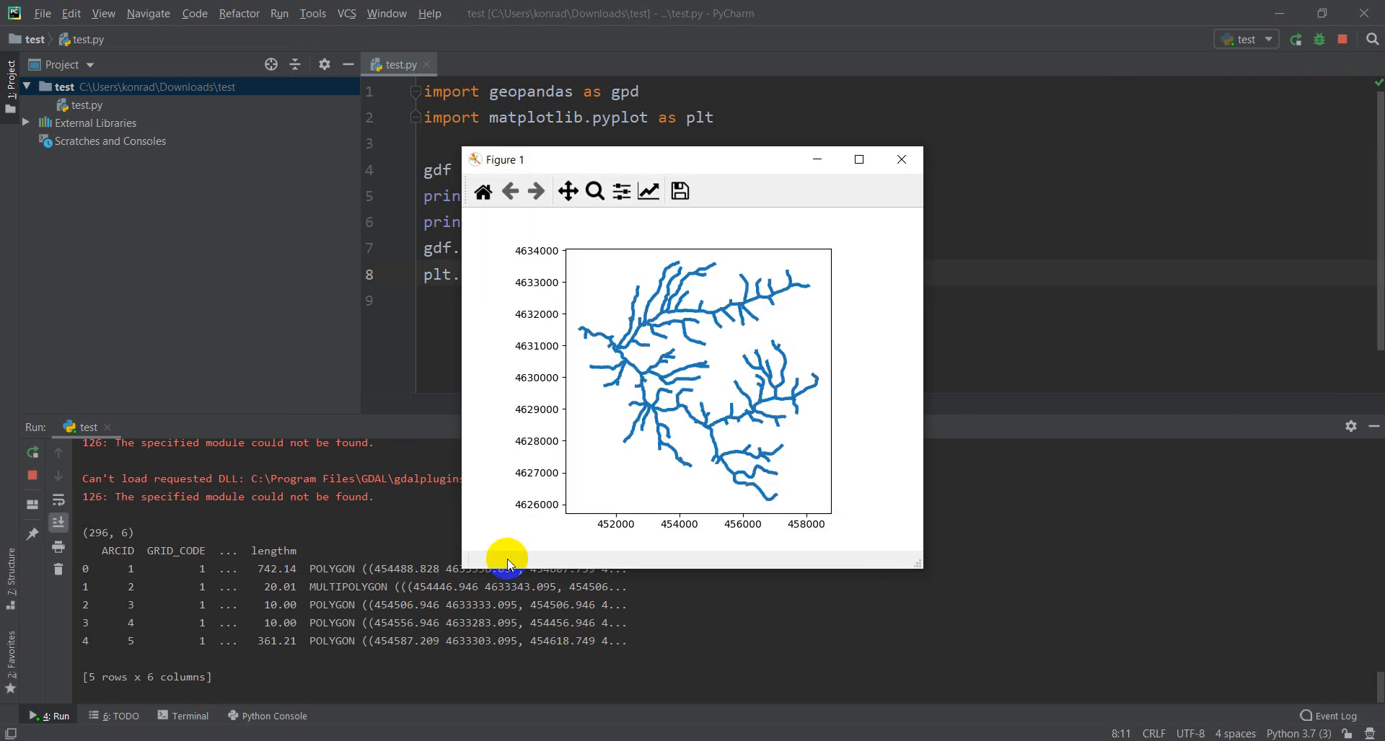
{"action": "mouse_move", "coordinate": [609, 304]}
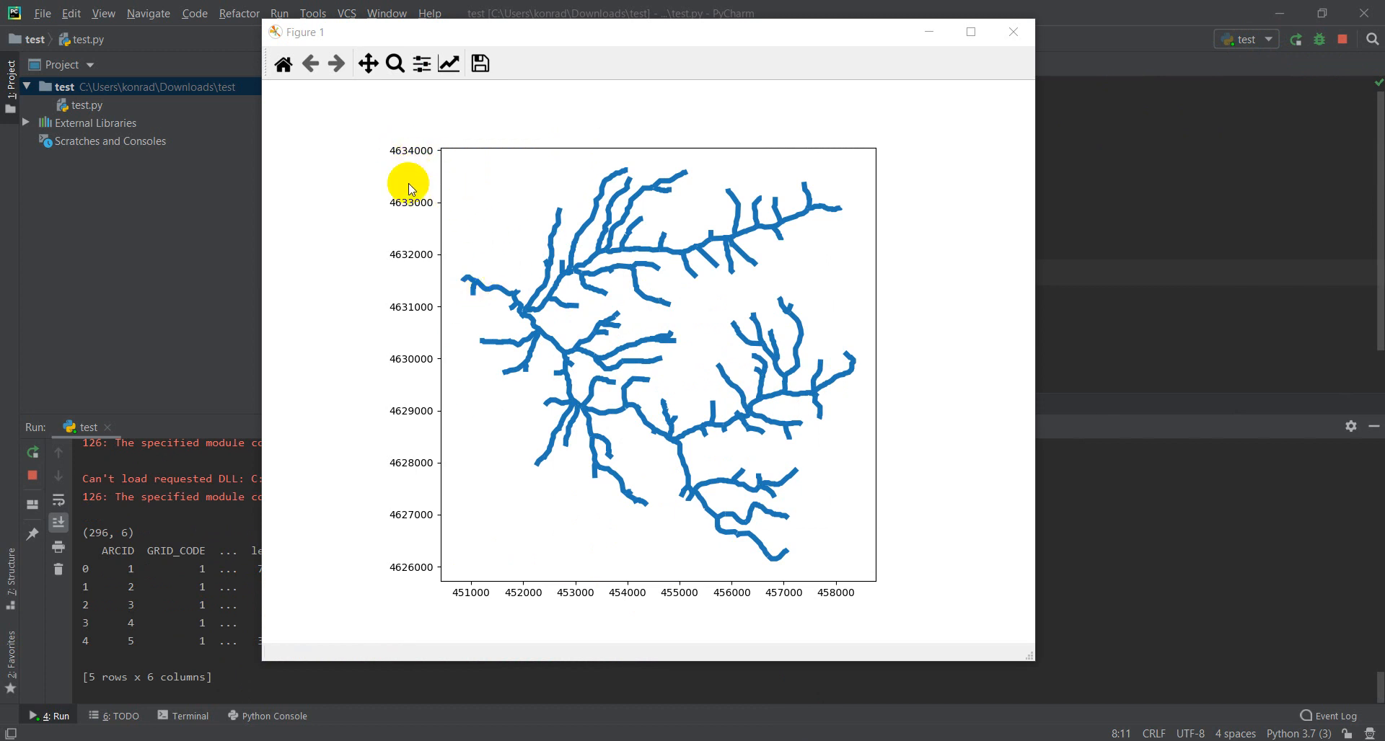
{"action": "mouse_move", "coordinate": [407, 204]}
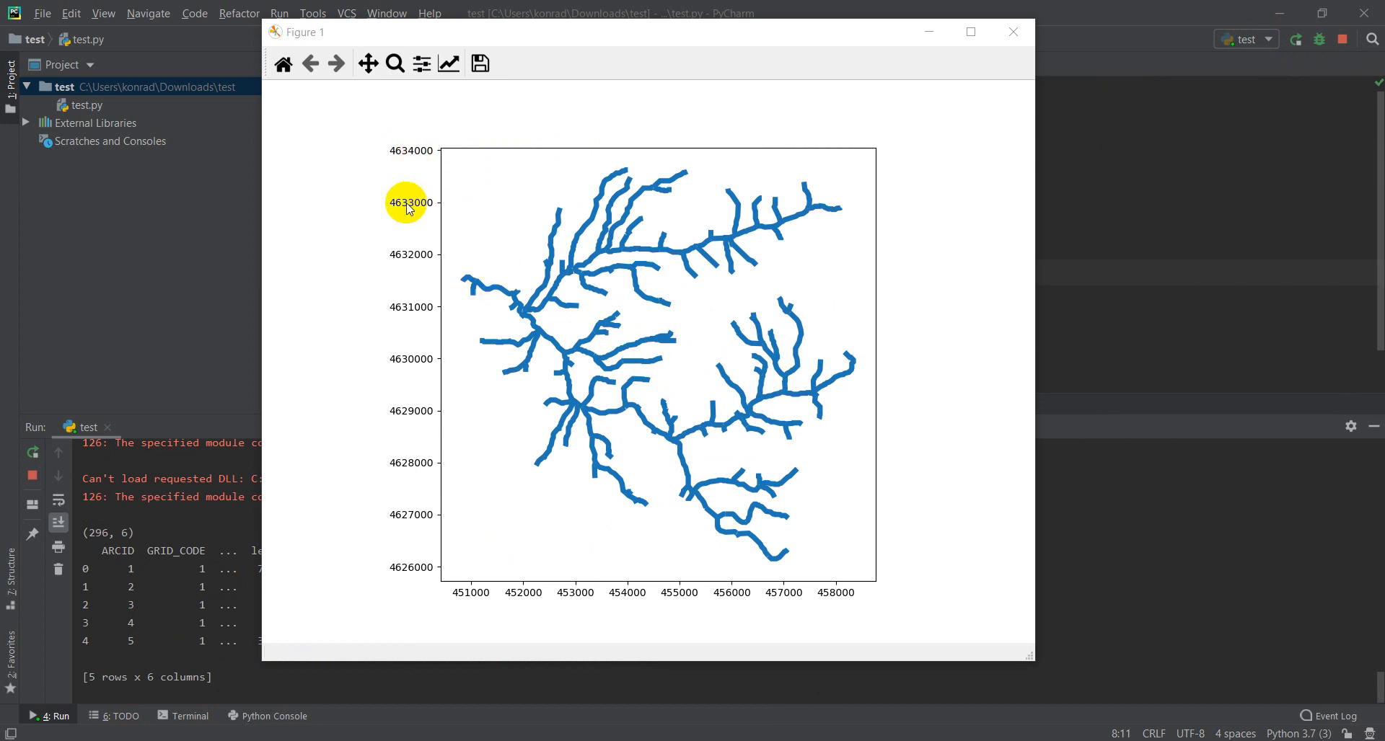
{"action": "mouse_move", "coordinate": [421, 505]}
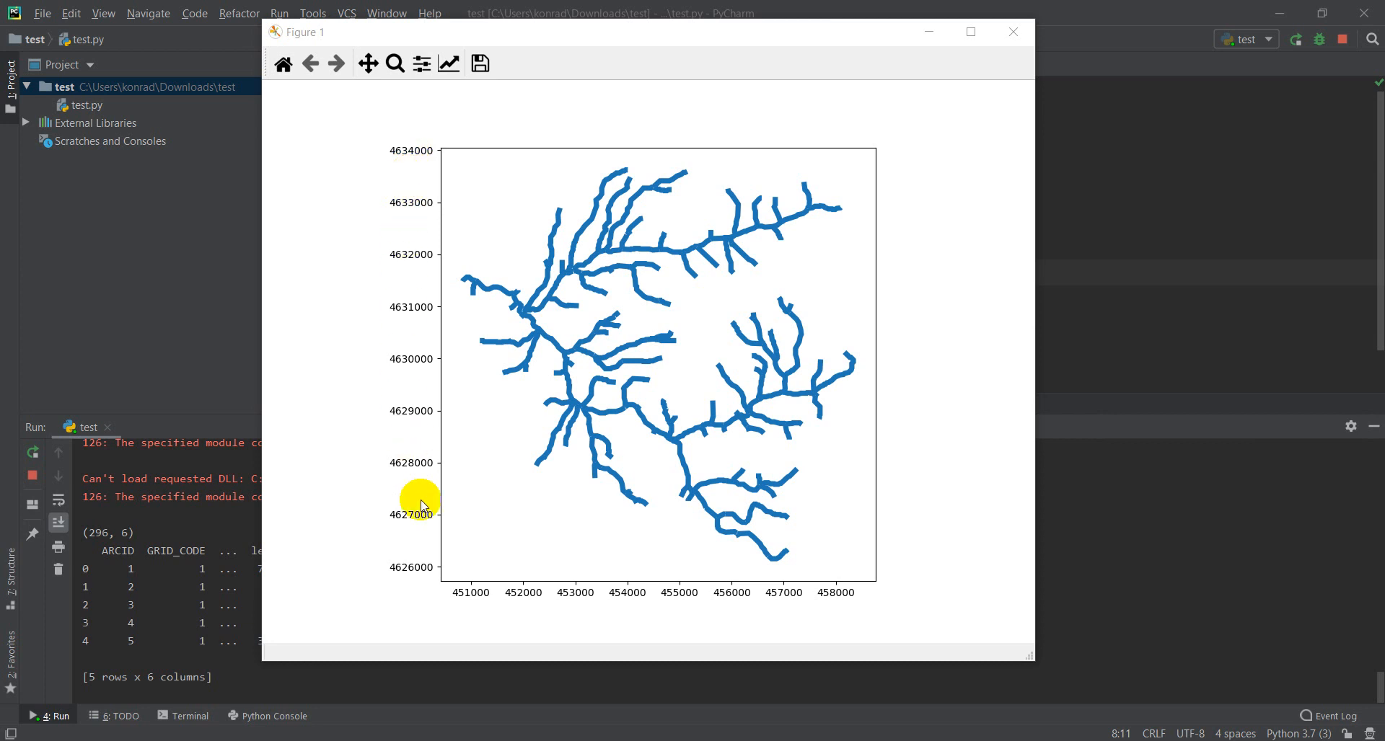
{"action": "mouse_move", "coordinate": [460, 603]}
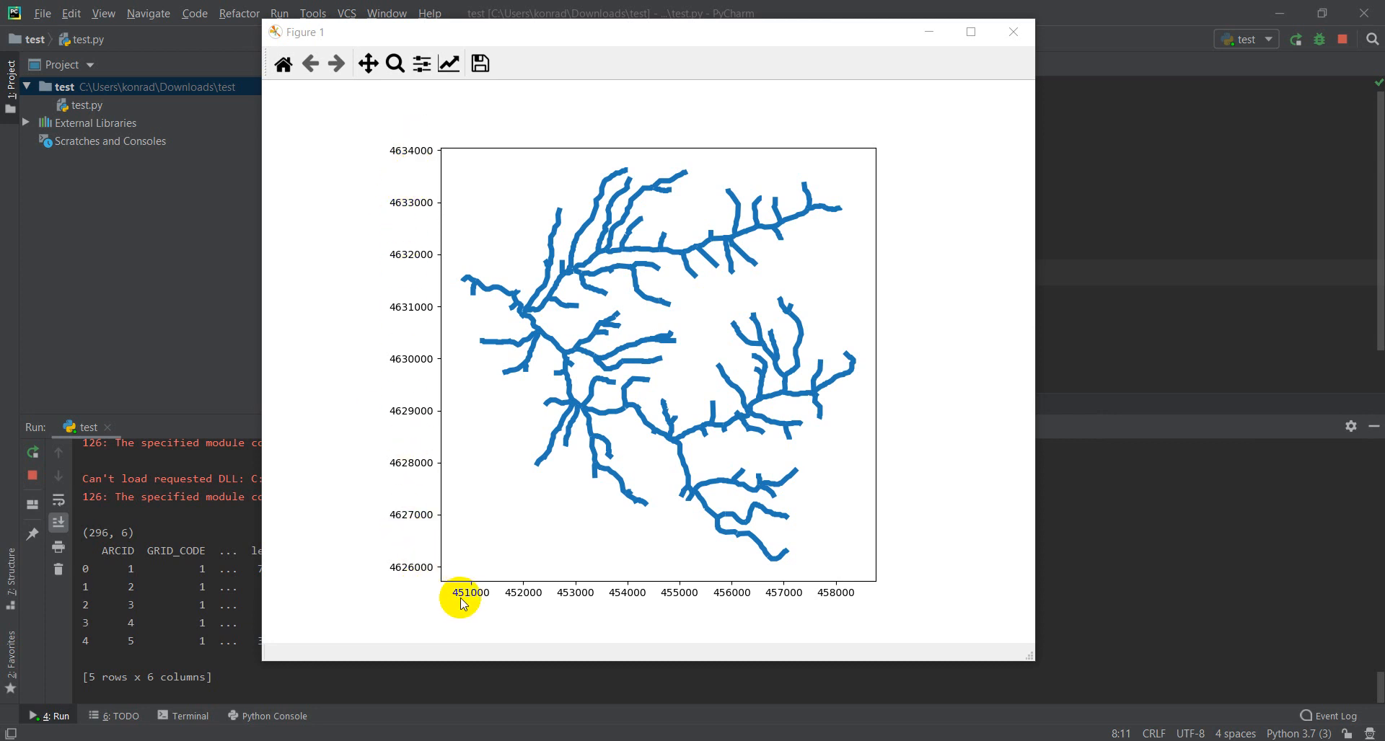
{"action": "mouse_move", "coordinate": [888, 614]}
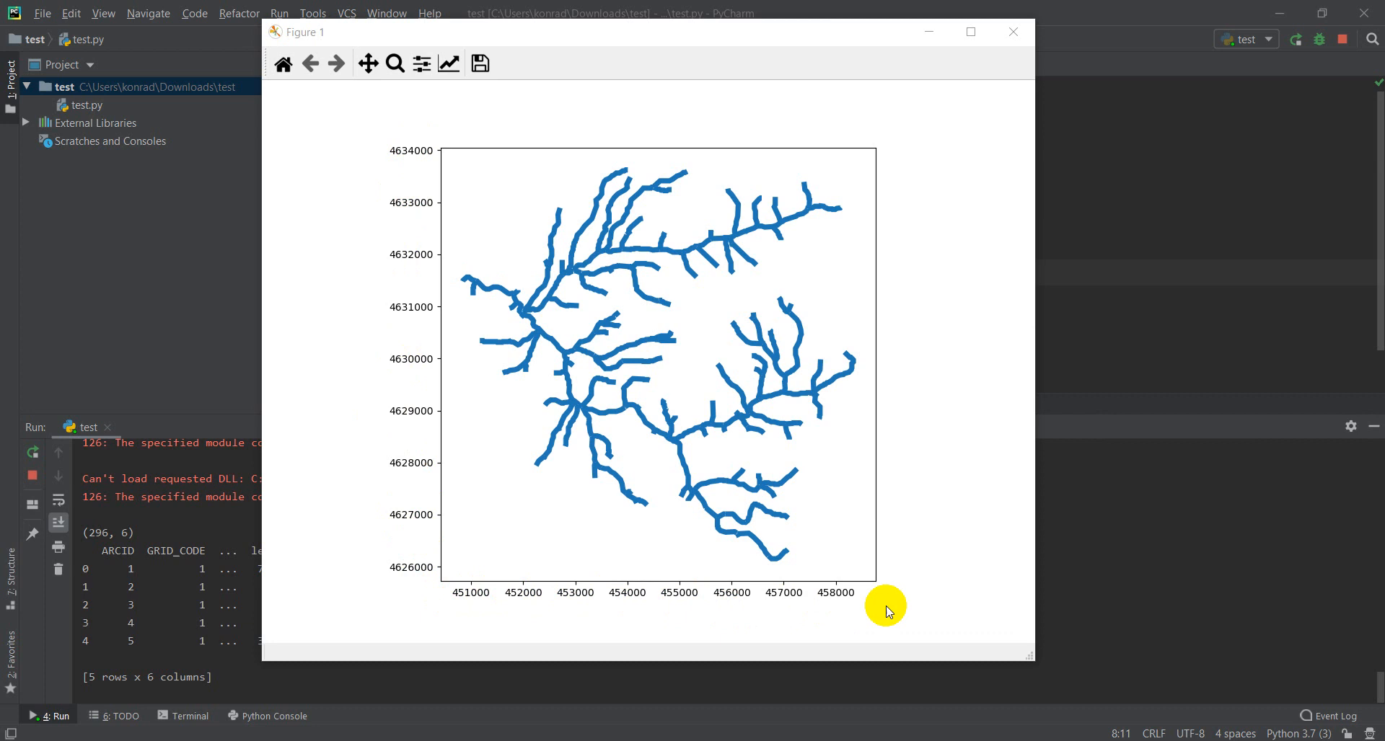
{"action": "mouse_move", "coordinate": [549, 600]}
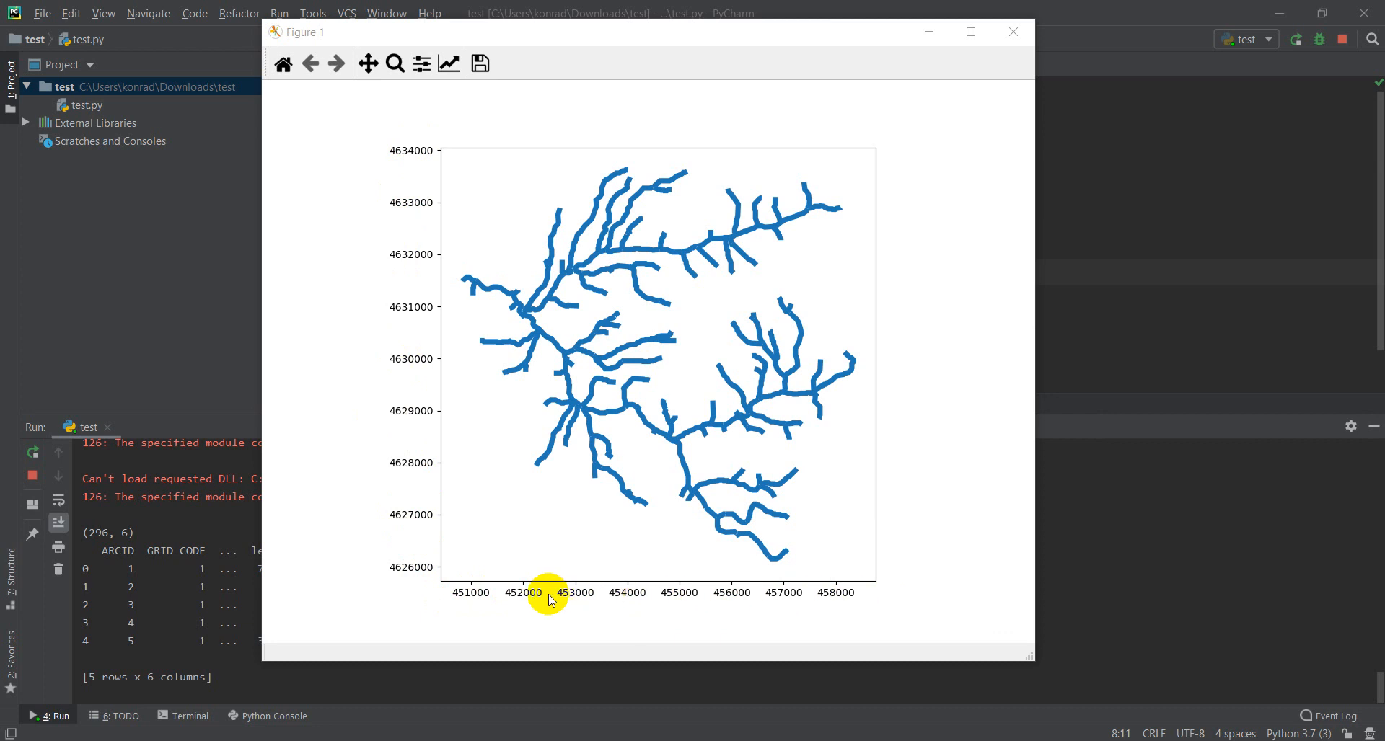
{"action": "mouse_move", "coordinate": [612, 334]}
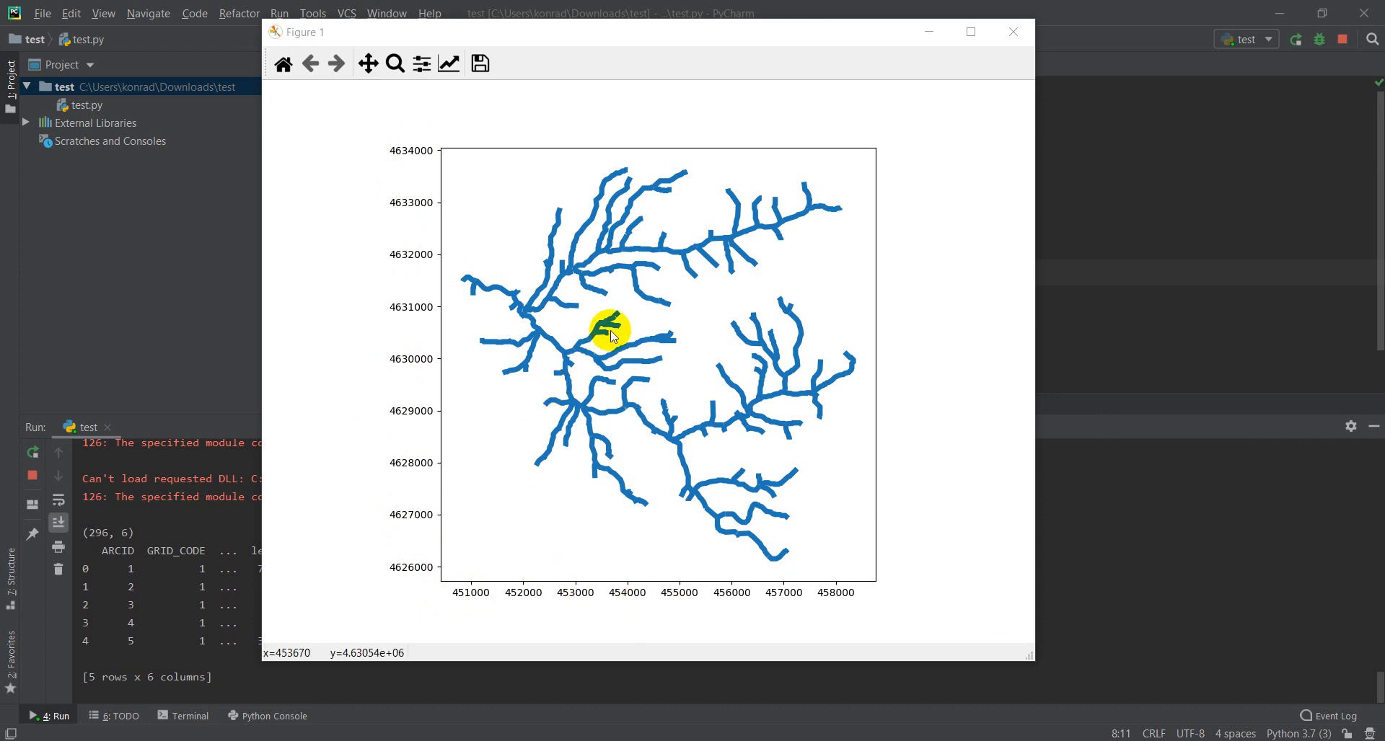
{"action": "mouse_move", "coordinate": [615, 36]}
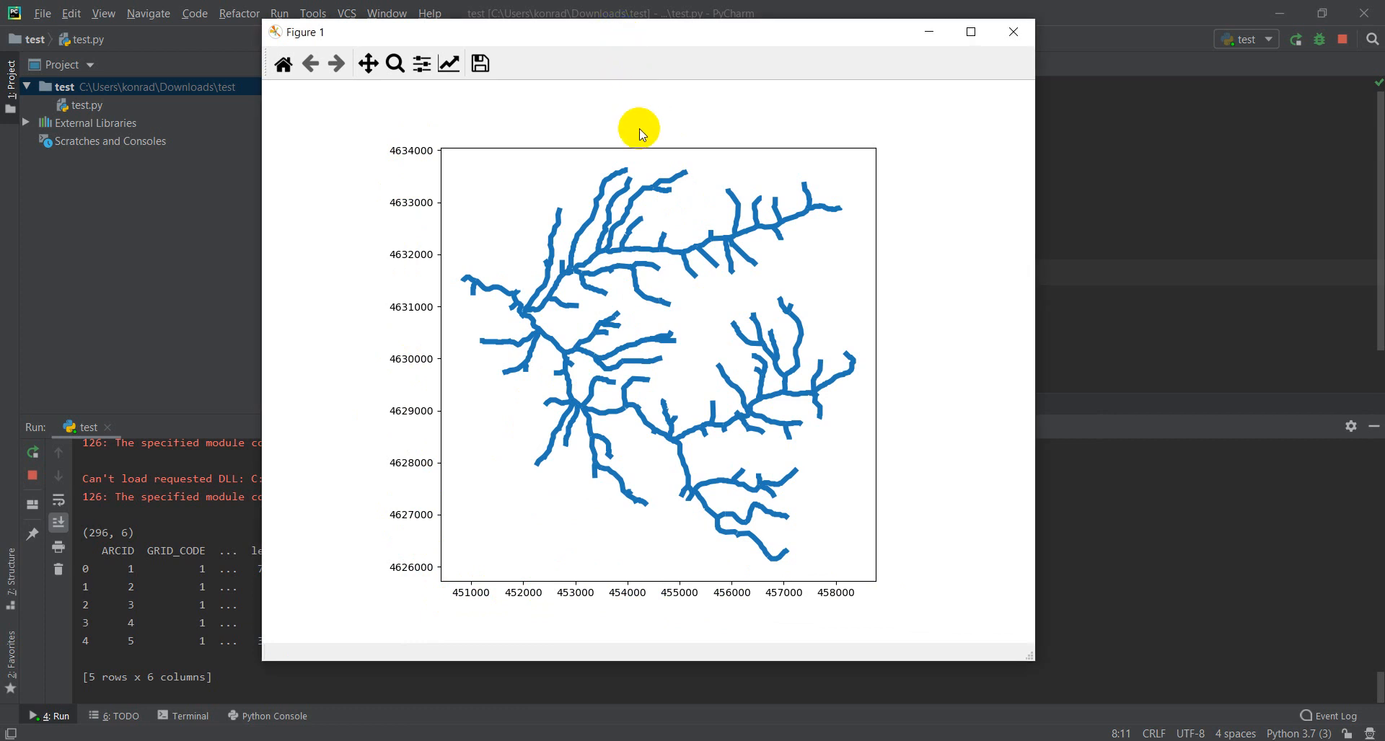
{"action": "mouse_move", "coordinate": [653, 273]}
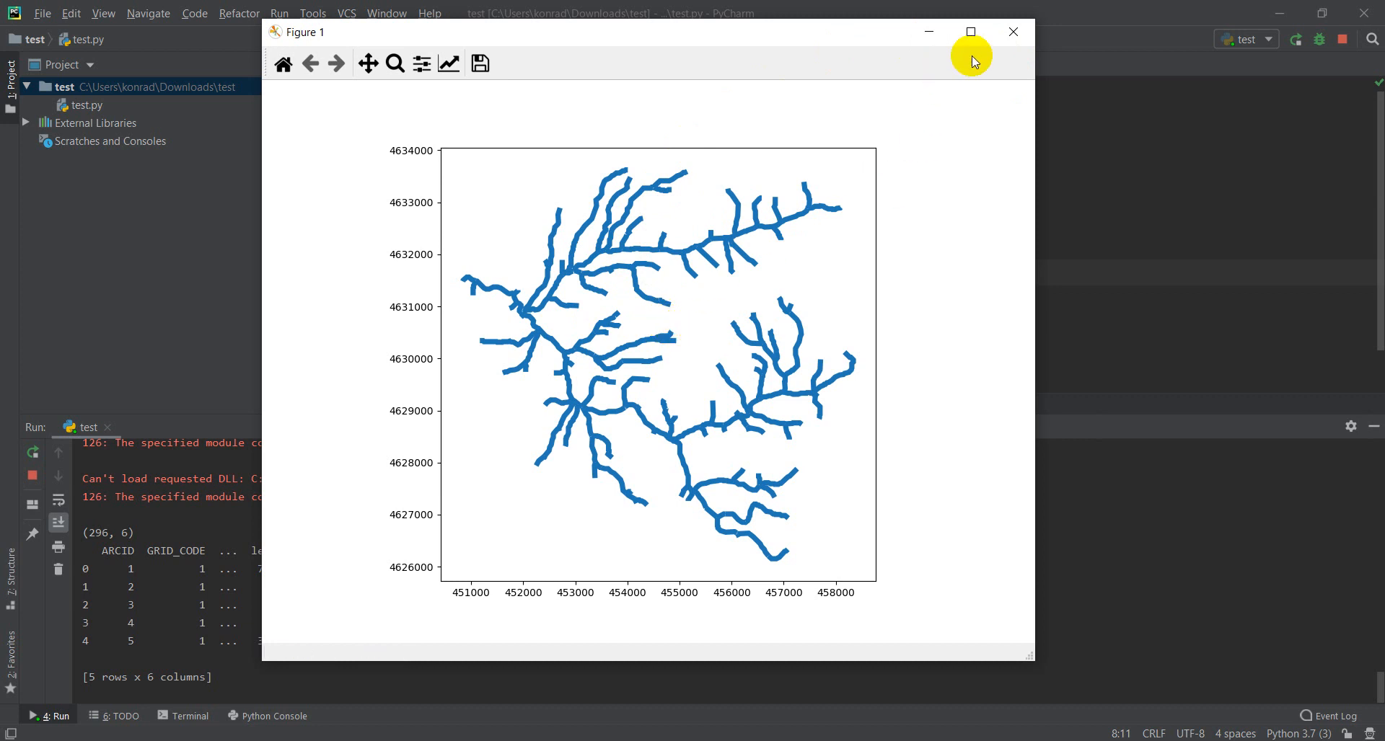
{"action": "left_click", "coordinate": [1012, 32]}
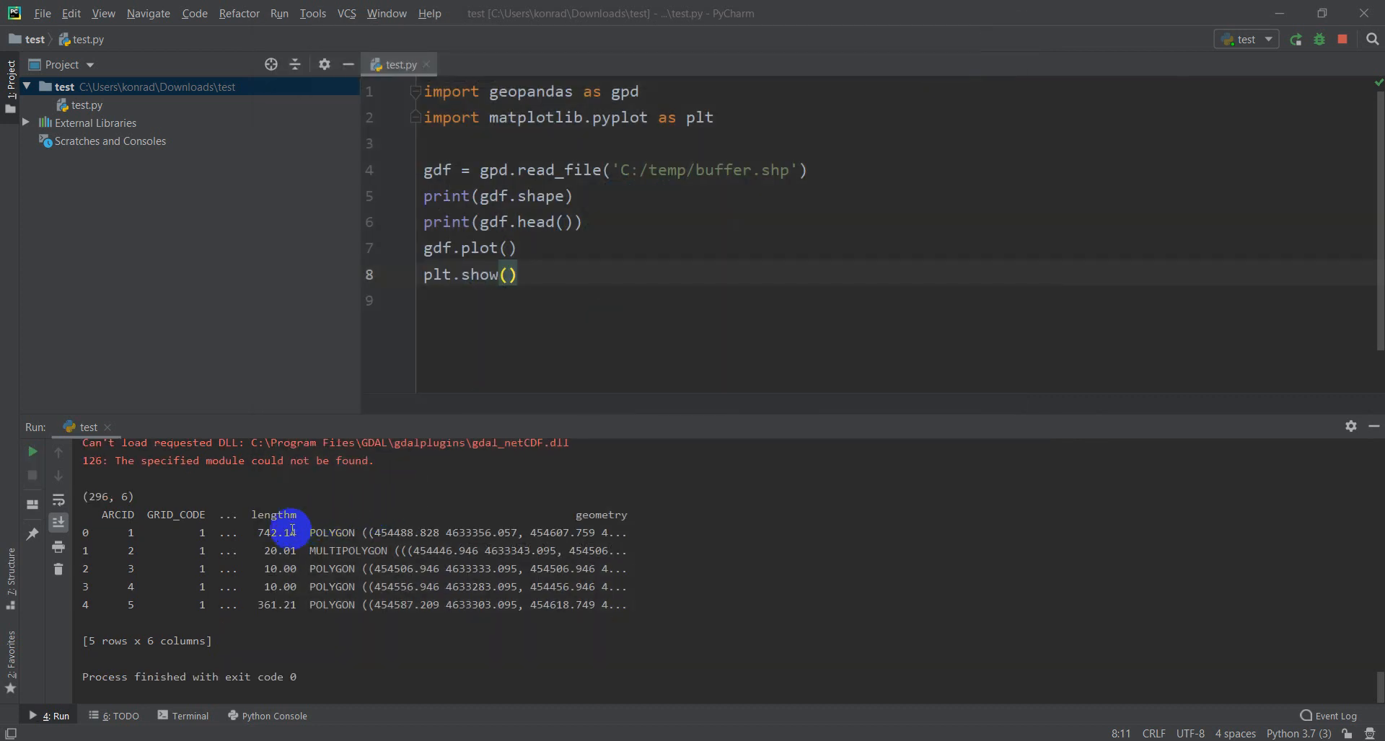
Change the call to gdf.plot(column='lengthm') and rerun the script
{"action": "double_click", "coordinate": [276, 532]}
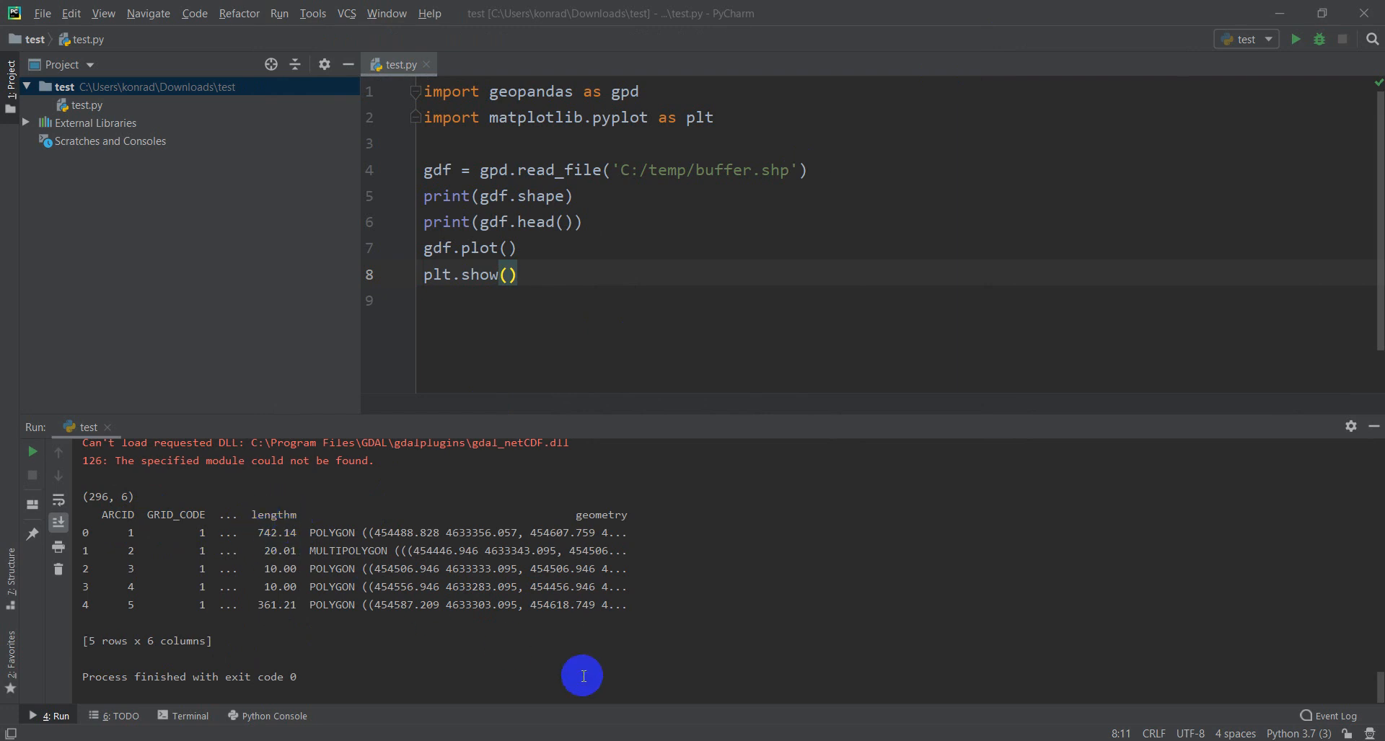
{"action": "mouse_move", "coordinate": [627, 217]}
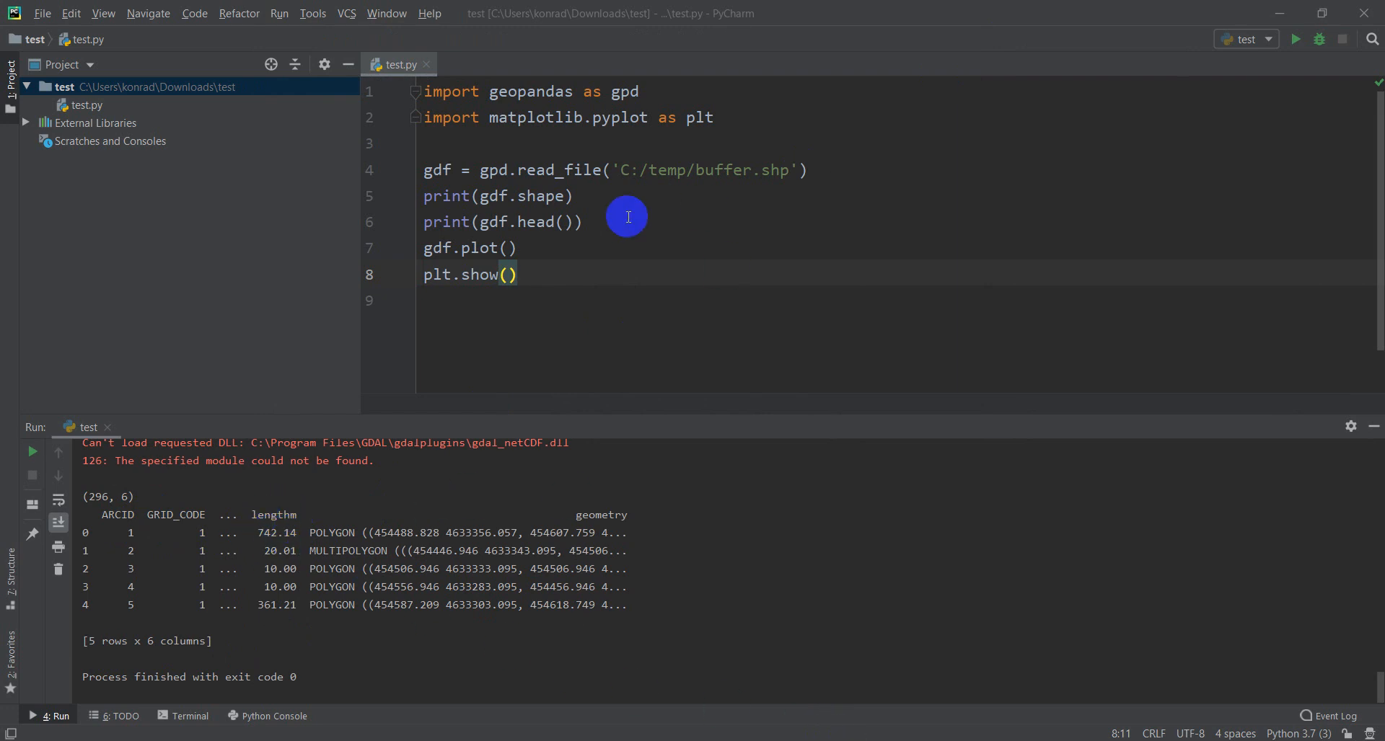
{"action": "mouse_move", "coordinate": [628, 595]}
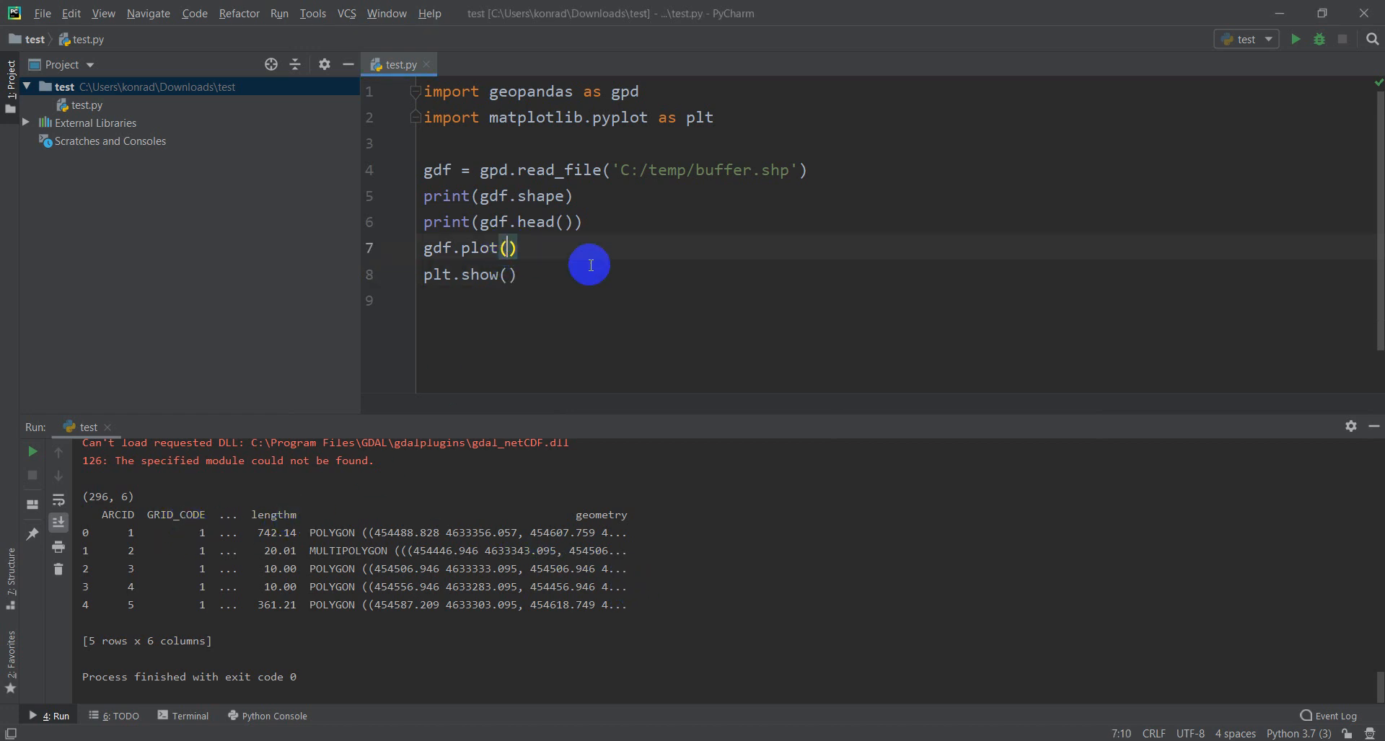
{"action": "type", "text": "colun"}
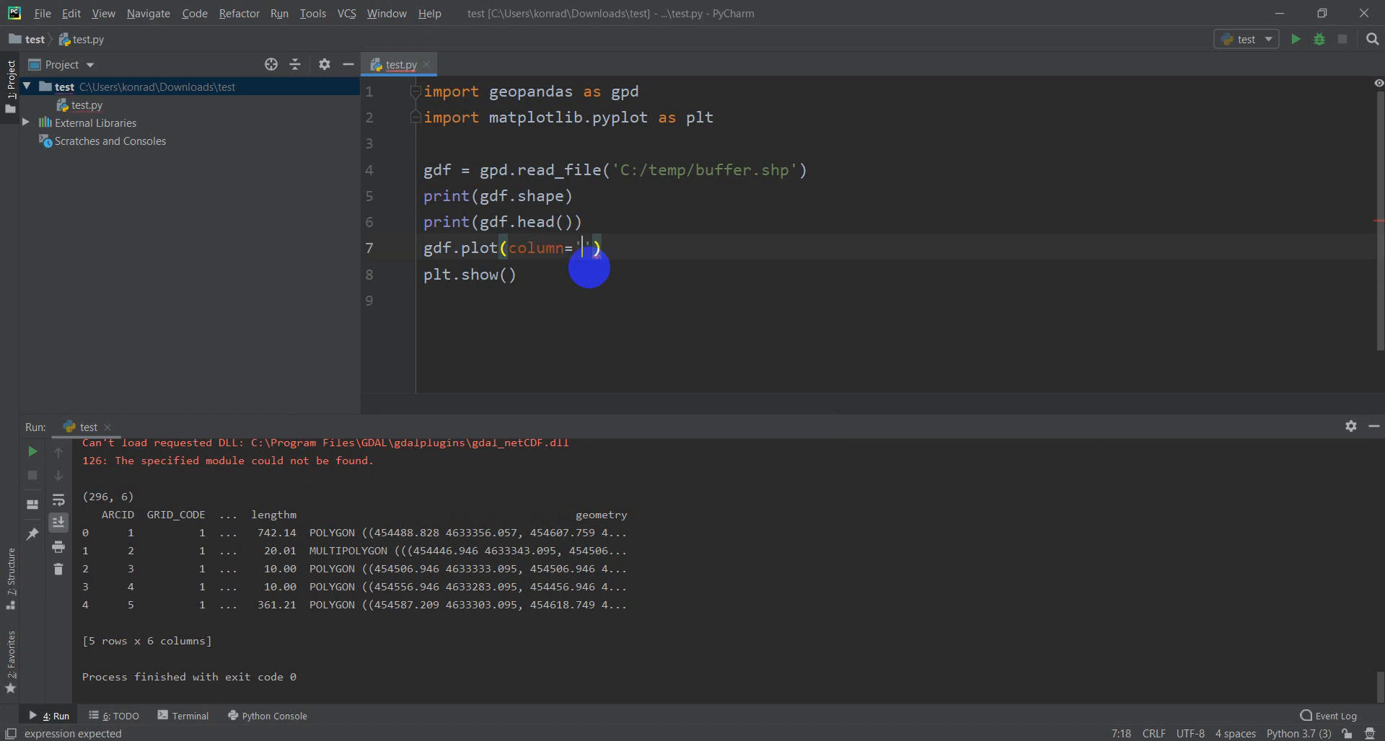
{"action": "type", "text": "lengthm"}
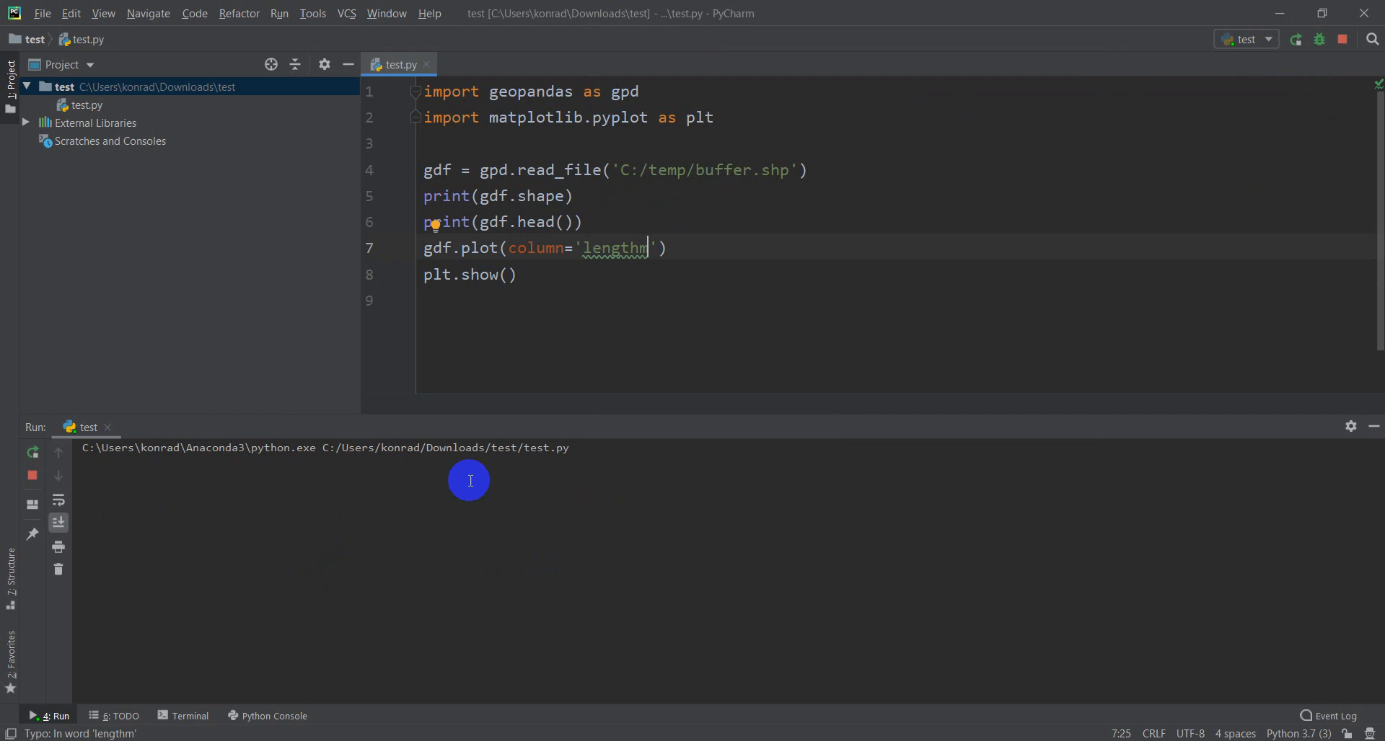
{"action": "left_click", "coordinate": [34, 716]}
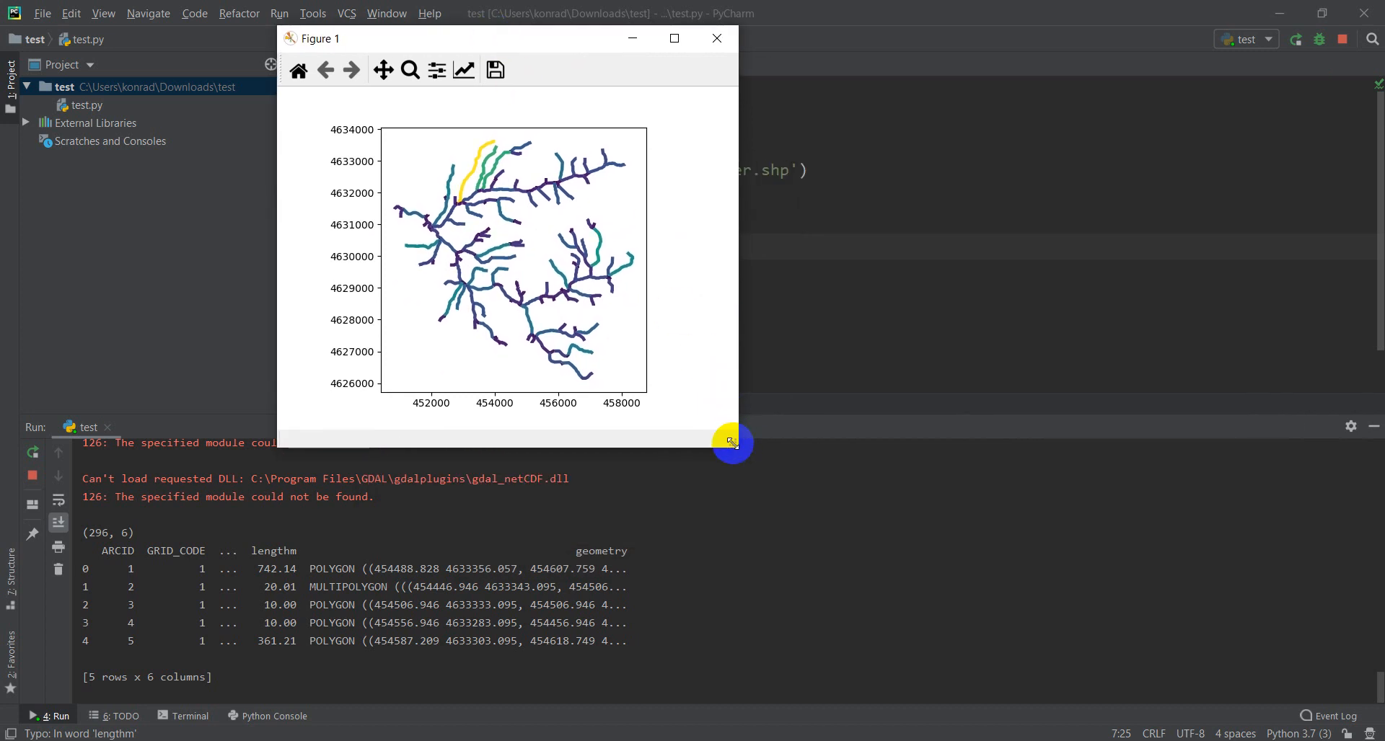
Enlarge the lengthm-coloured stream figure, inspect it, and close it
{"action": "left_click_drag", "start_coordinate": [733, 445], "coordinate": [1049, 697]}
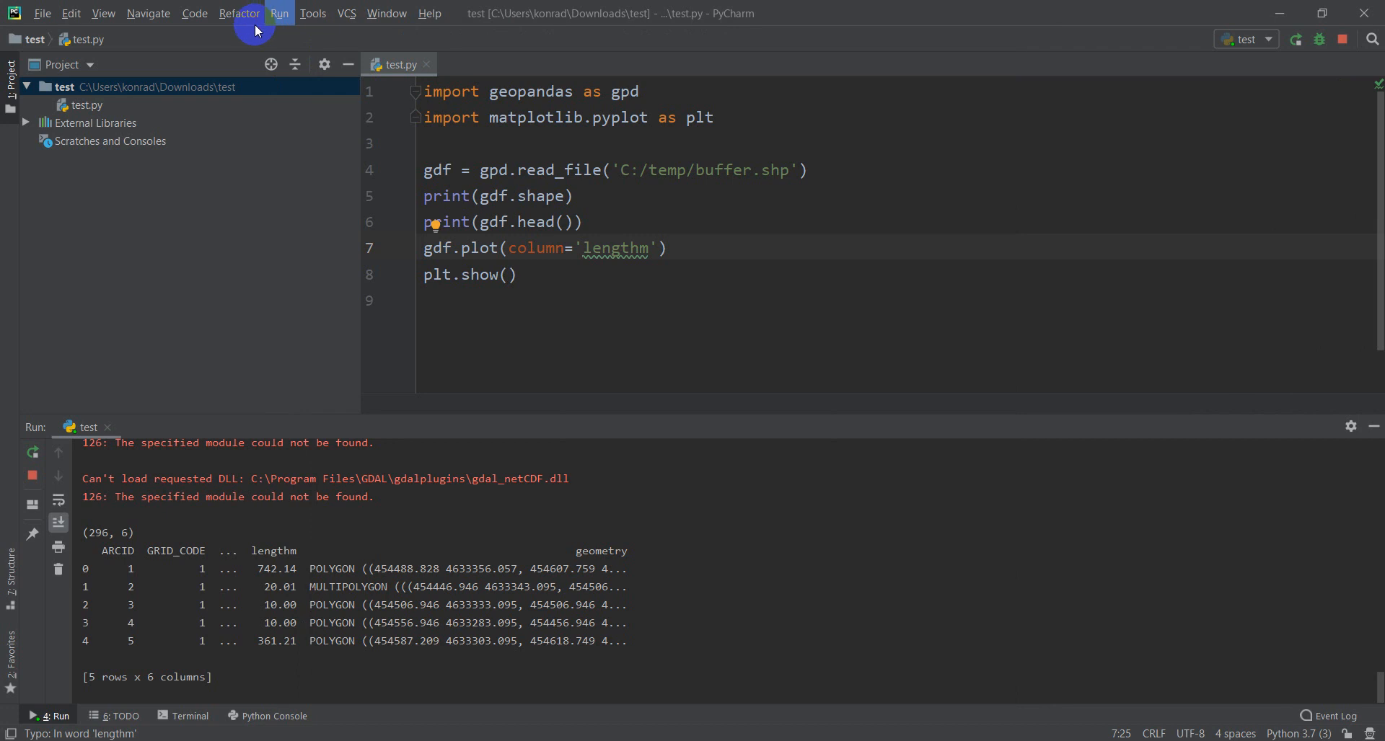
{"action": "left_click", "coordinate": [279, 13]}
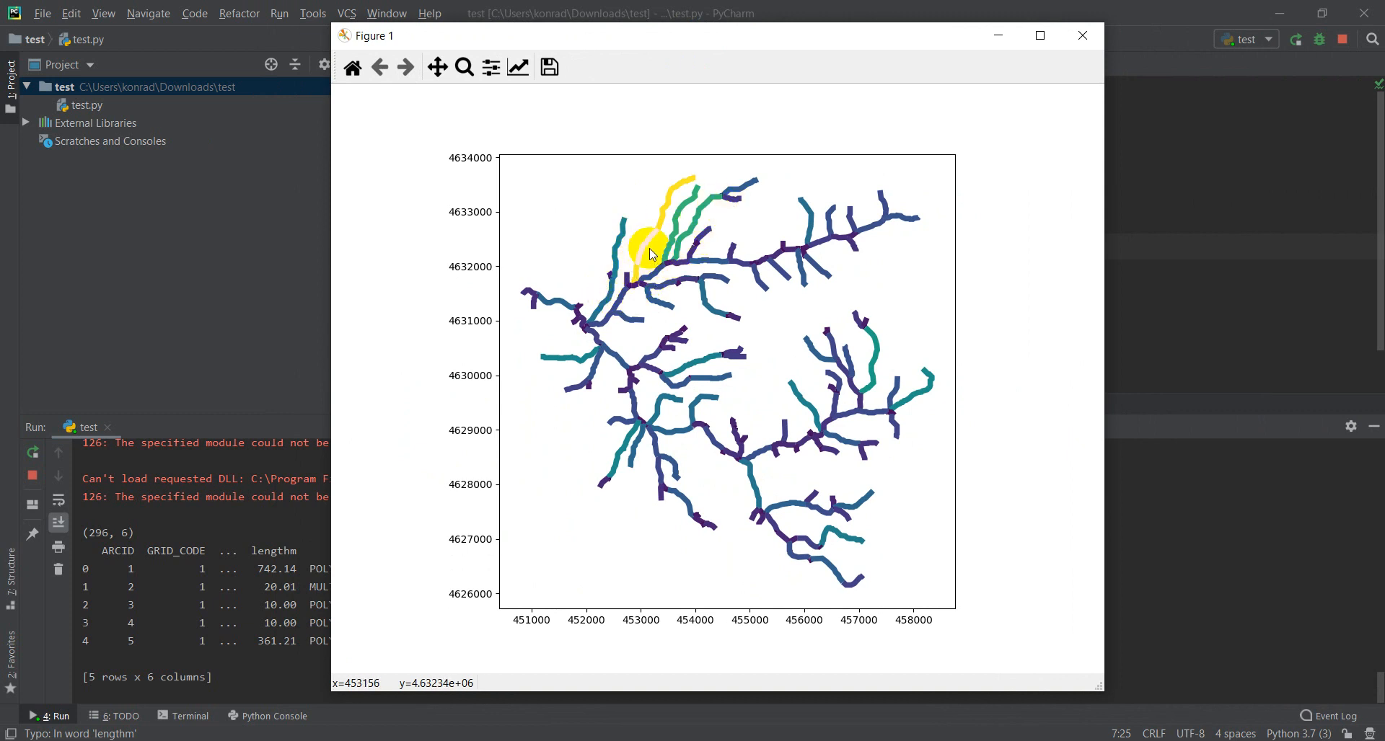
{"action": "mouse_move", "coordinate": [626, 283]}
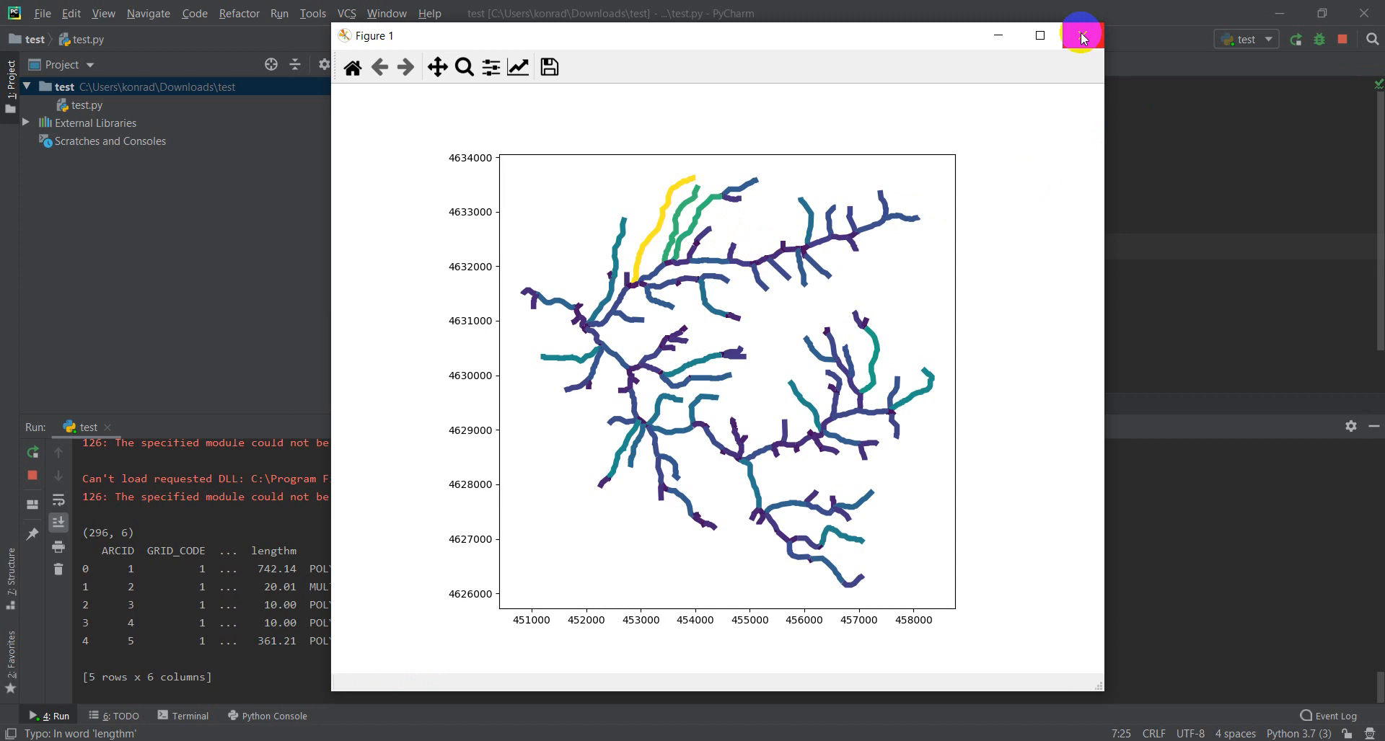
{"action": "mouse_move", "coordinate": [1081, 36]}
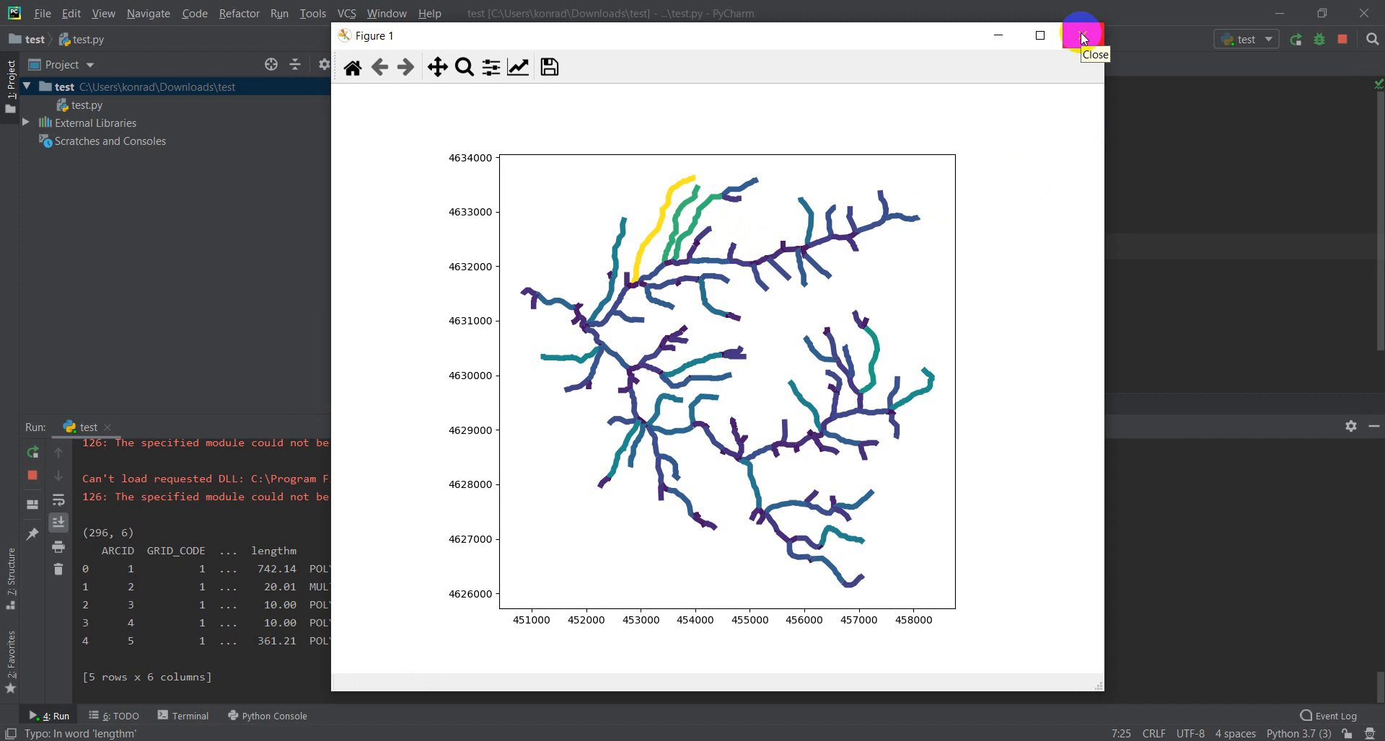
{"action": "left_click", "coordinate": [1081, 36]}
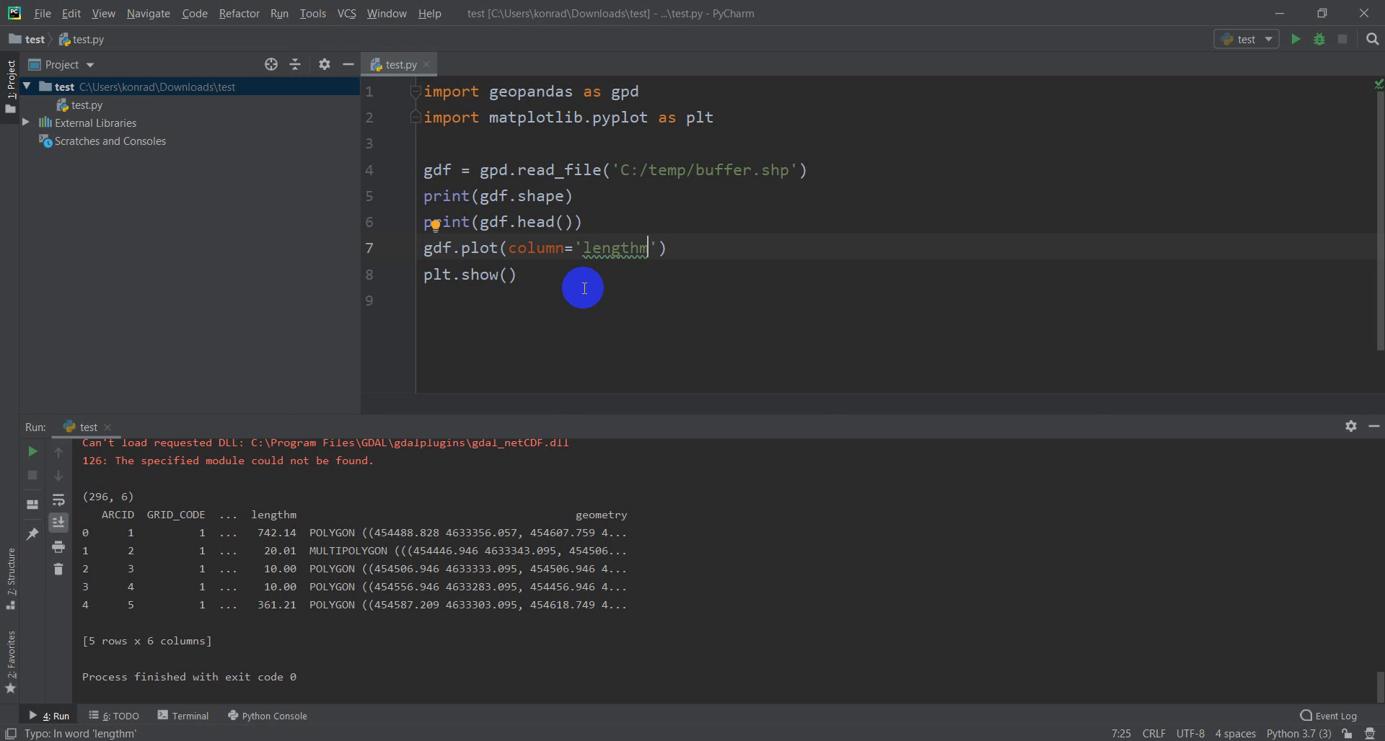
{"action": "mouse_move", "coordinate": [764, 192]}
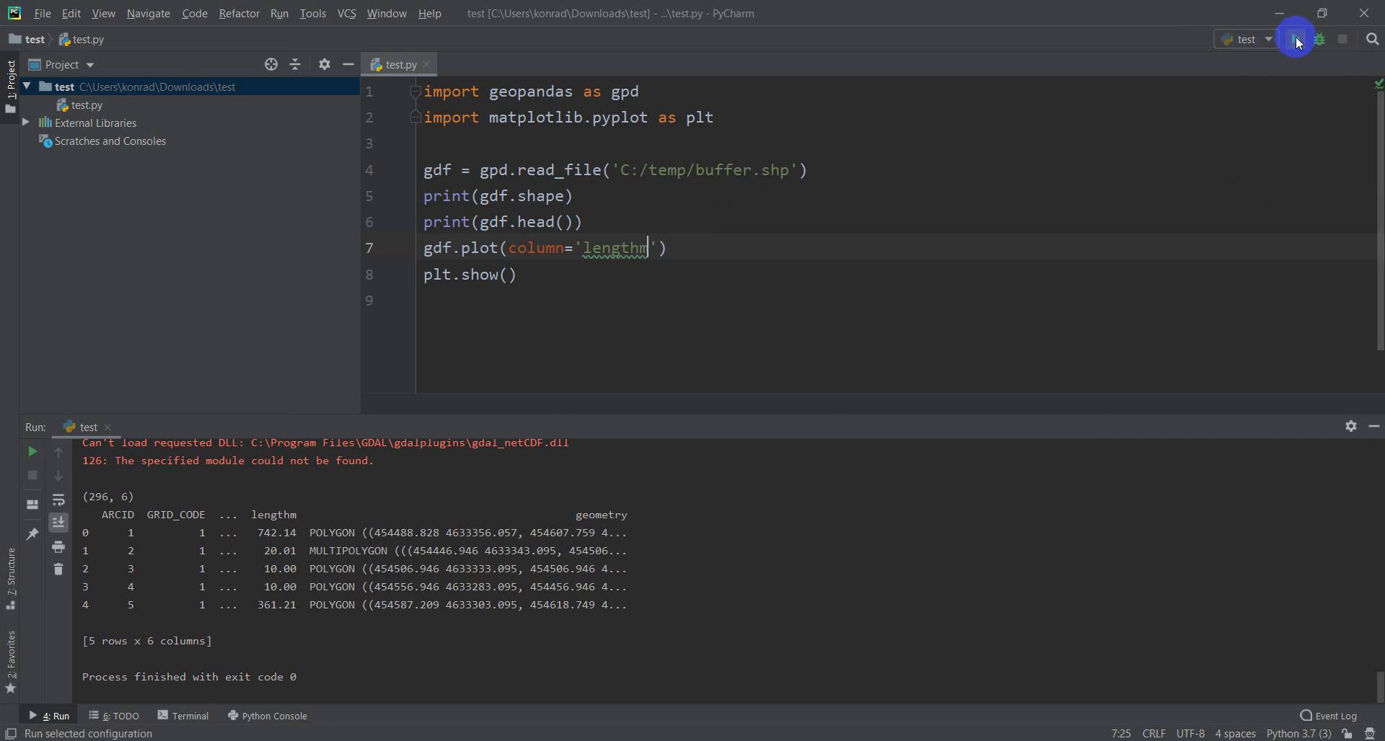
Rerun the script and enlarge the lengthm-coloured figure beside the code
{"action": "left_click", "coordinate": [1295, 39]}
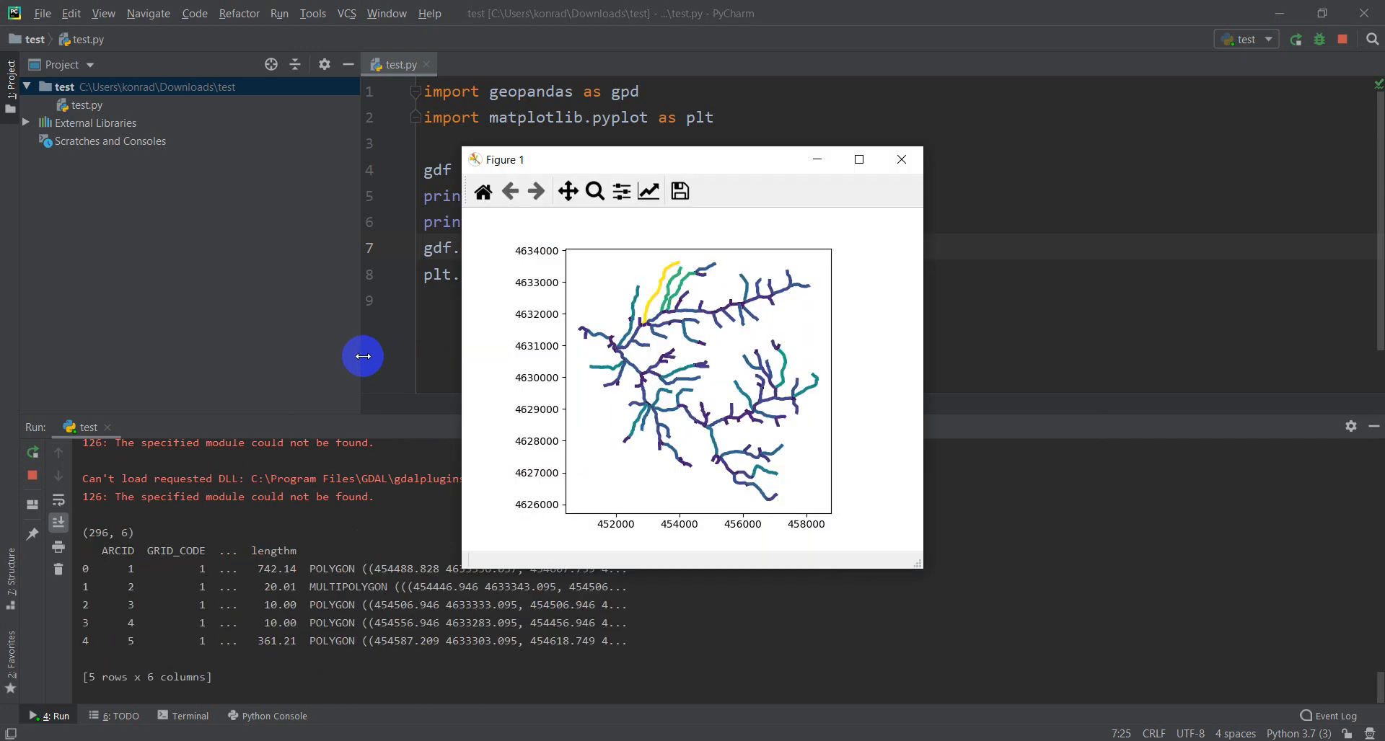
{"action": "left_click", "coordinate": [900, 160]}
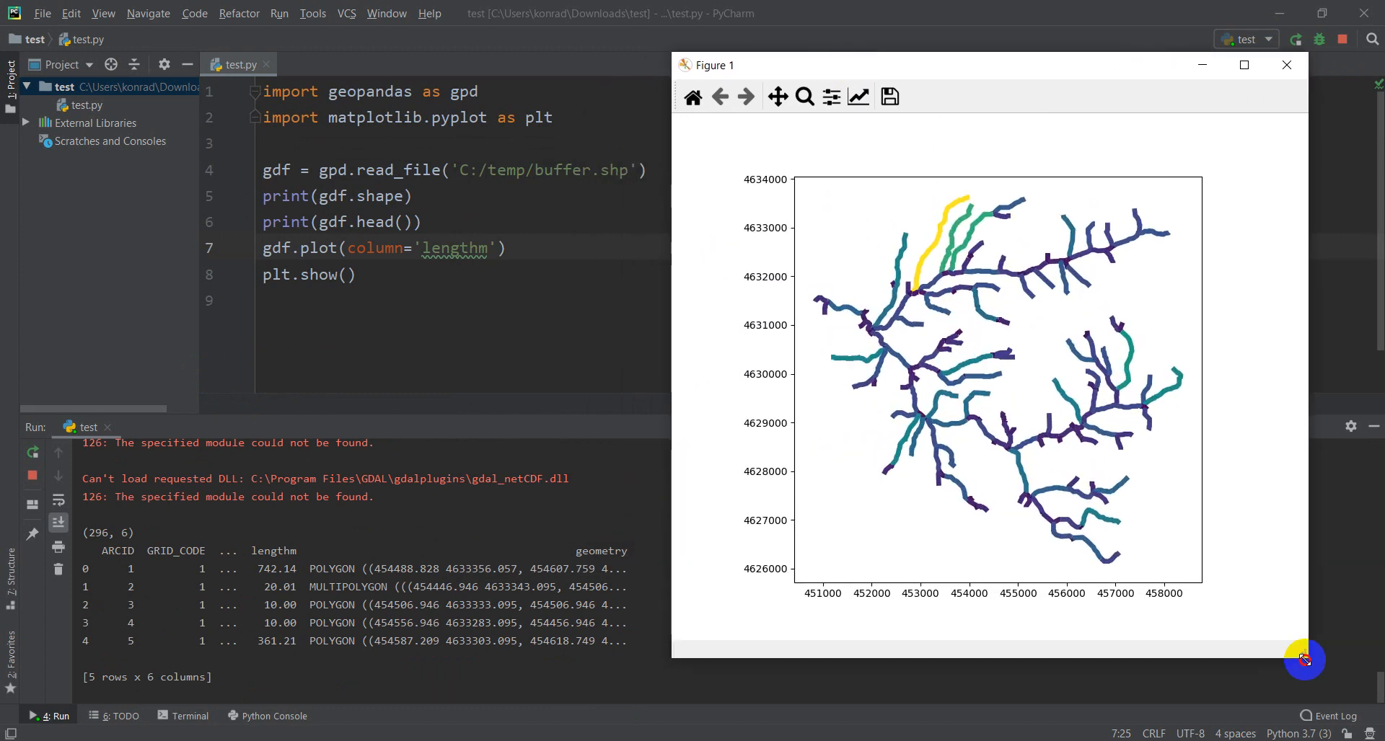
{"action": "mouse_move", "coordinate": [1303, 177]}
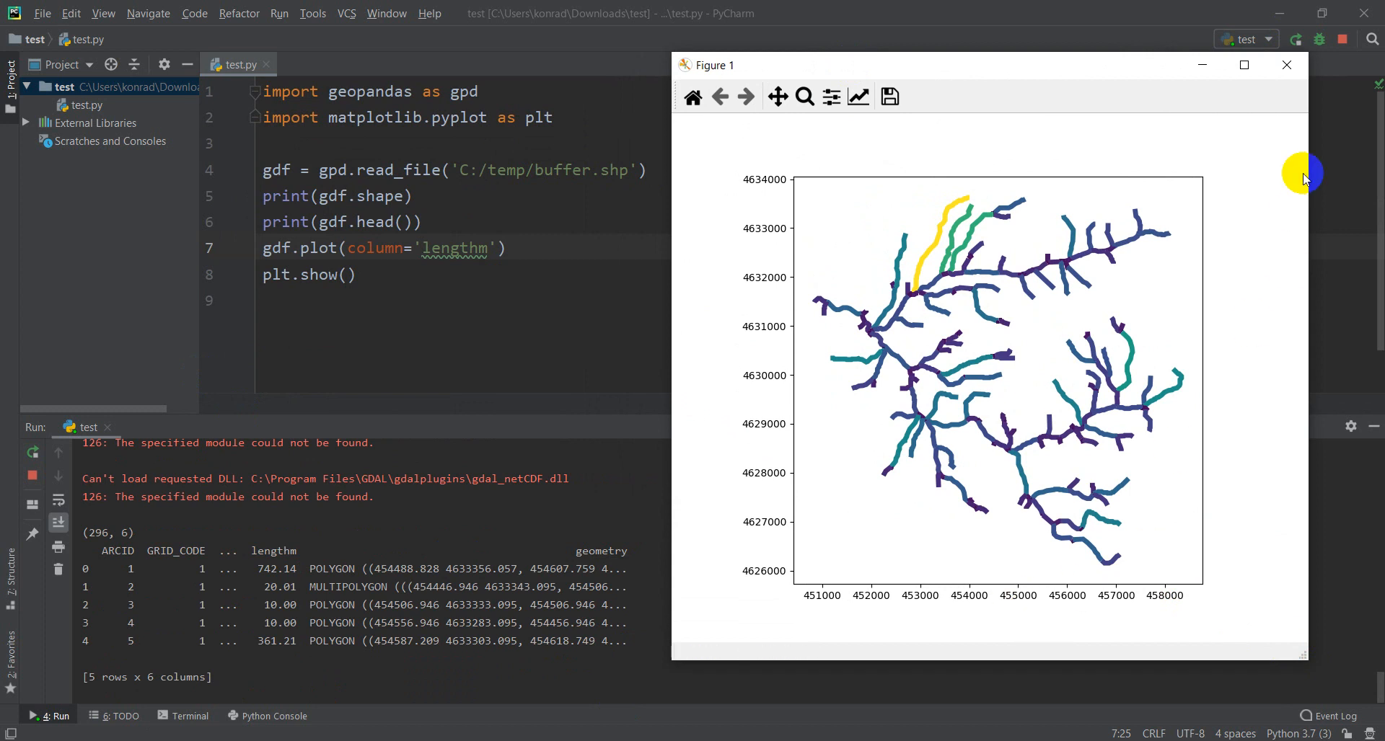